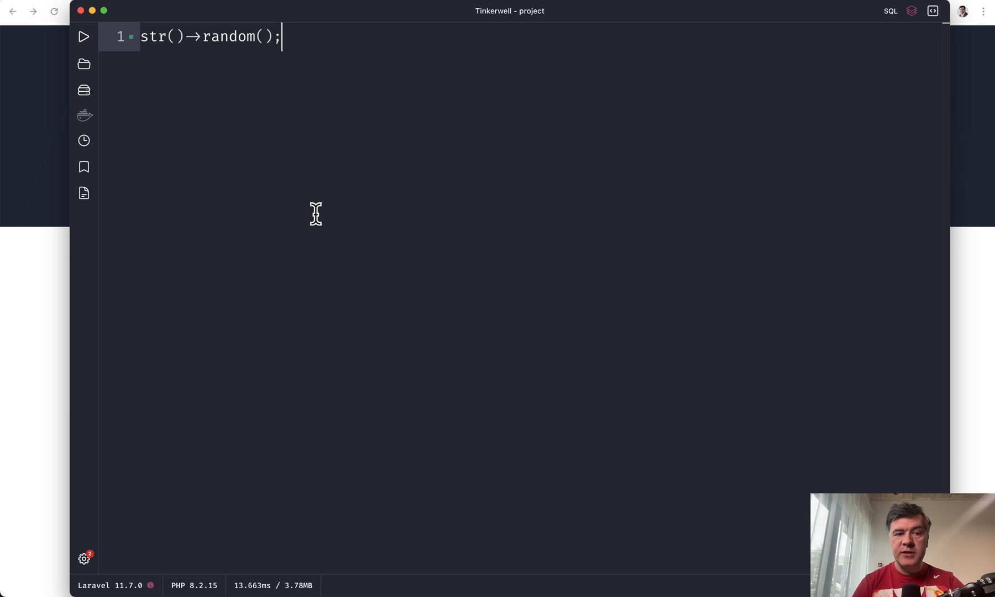
mouse_move(358, 124)
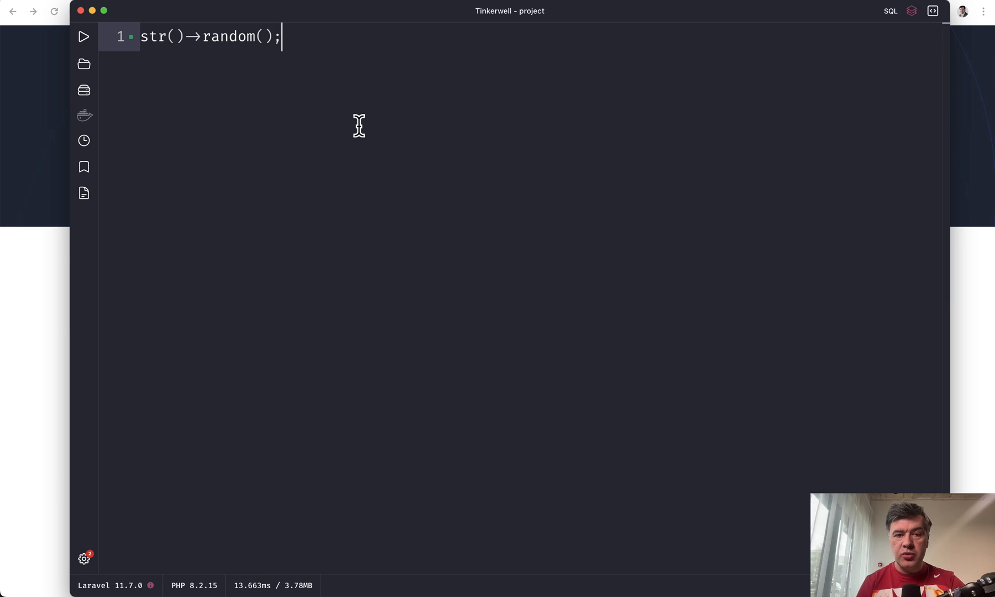
- Run the str()->random() snippet to output a 16-character random string
click(84, 36)
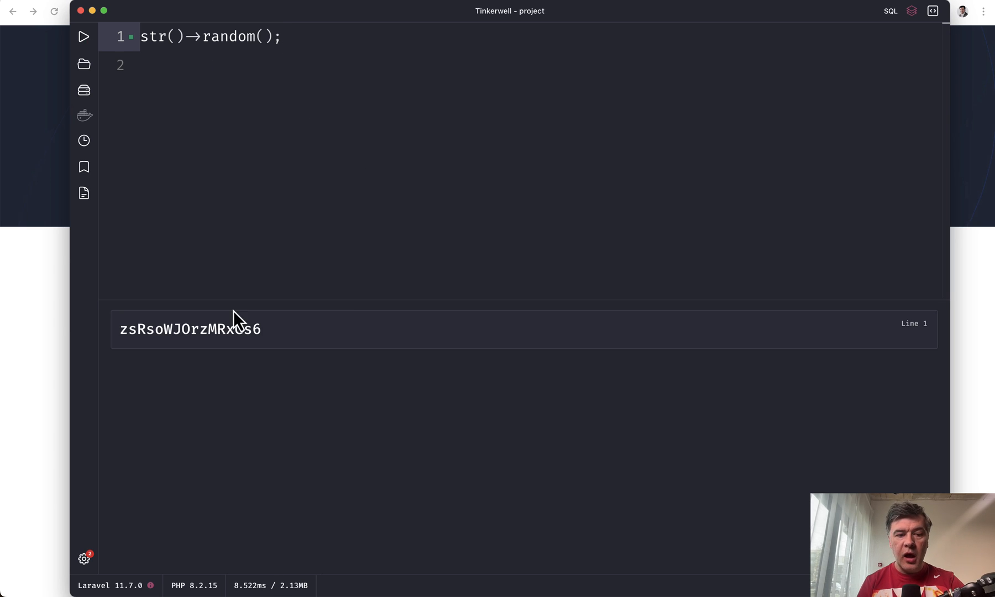
mouse_move(354, 422)
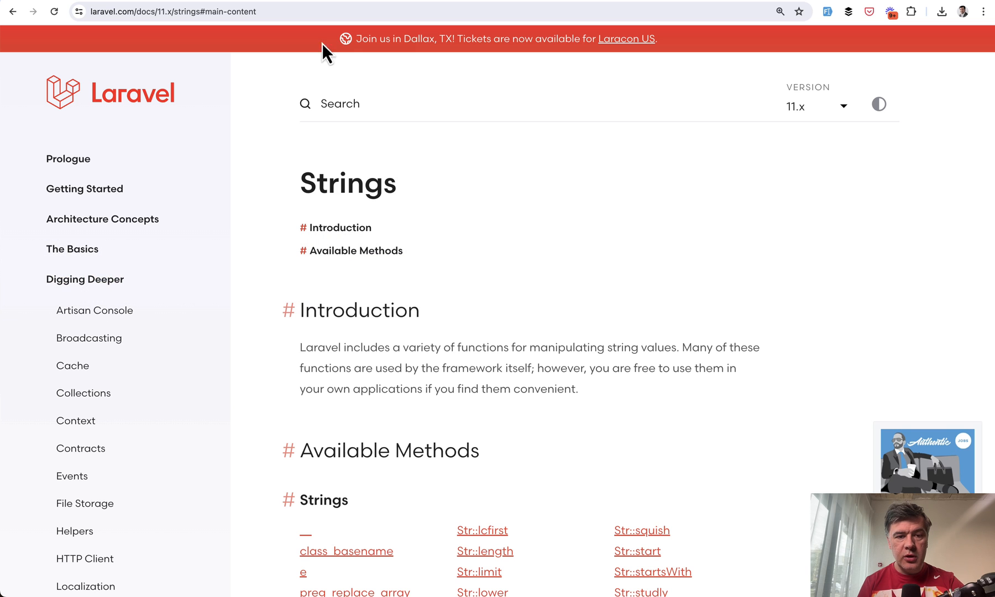
- Scroll the Laravel Strings docs page down to the Available Methods list
scroll(down, 3)
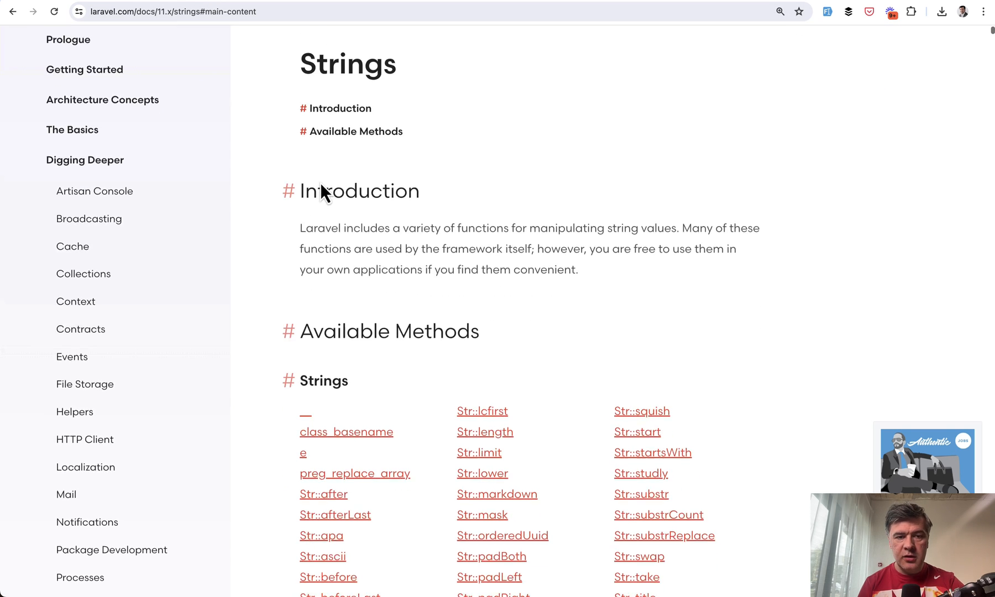
scroll(down, 3)
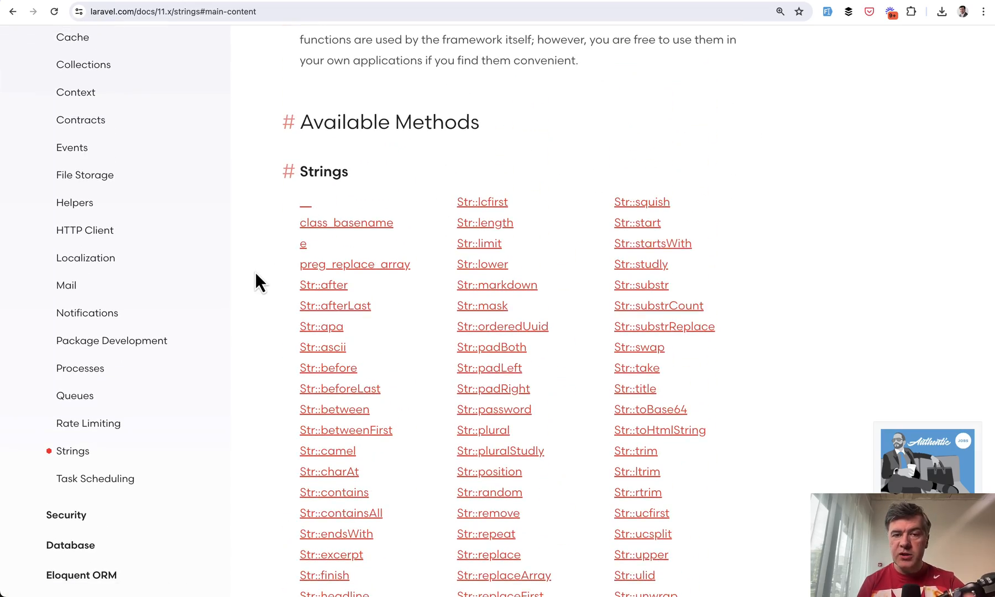
scroll(down, 3)
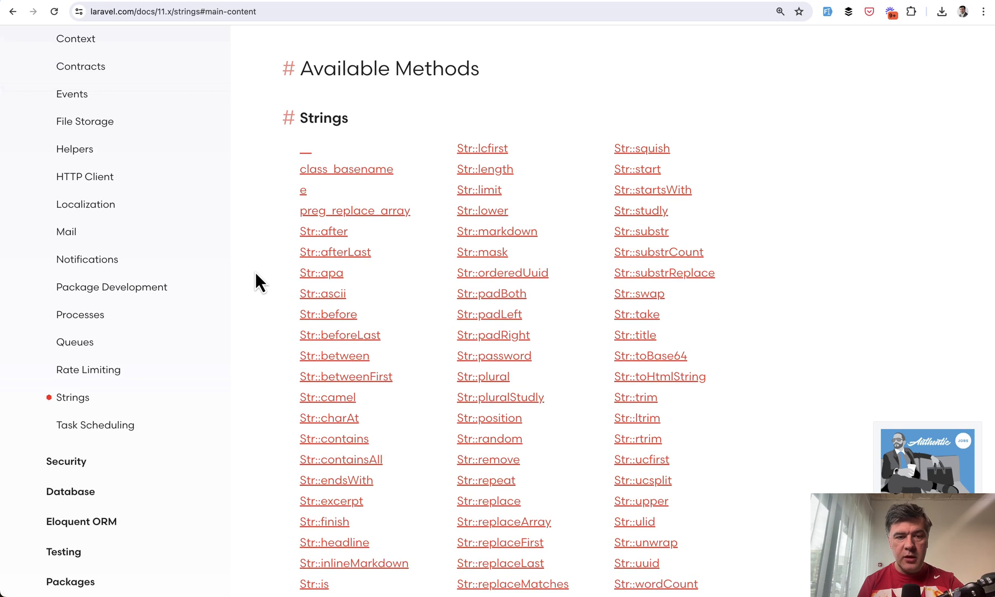
scroll(down, 3)
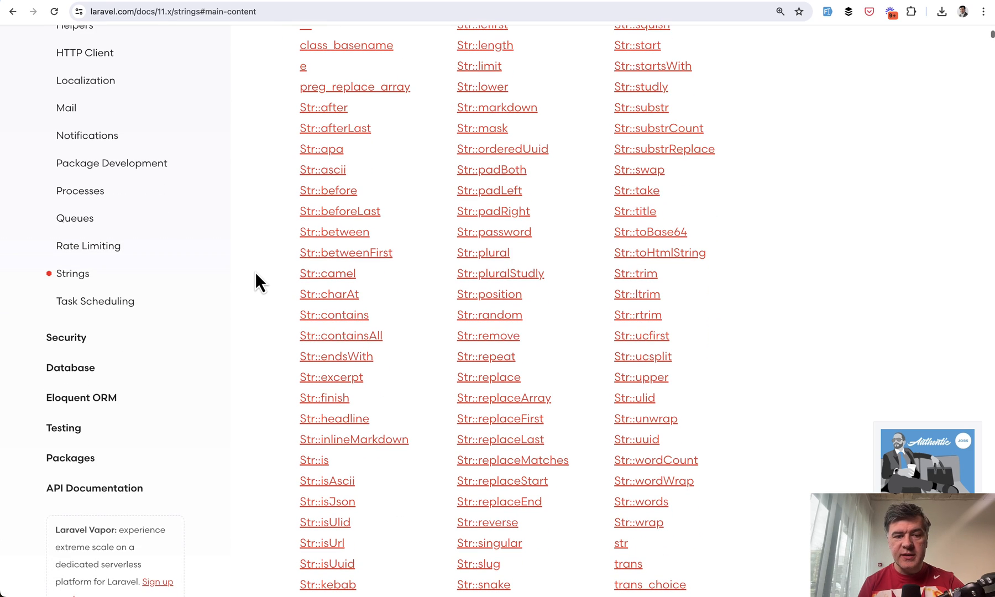
mouse_move(304, 181)
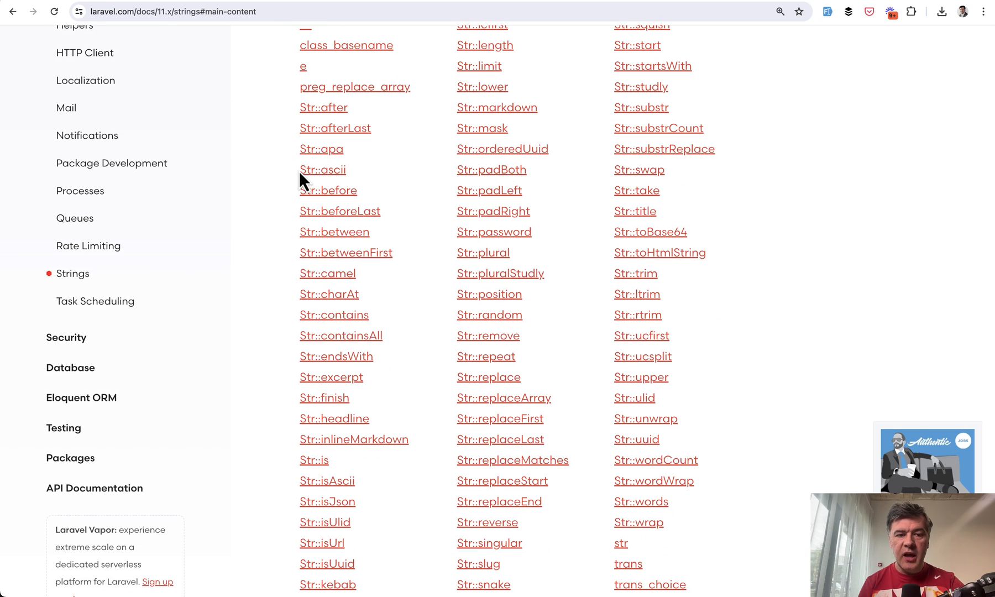
mouse_move(322, 169)
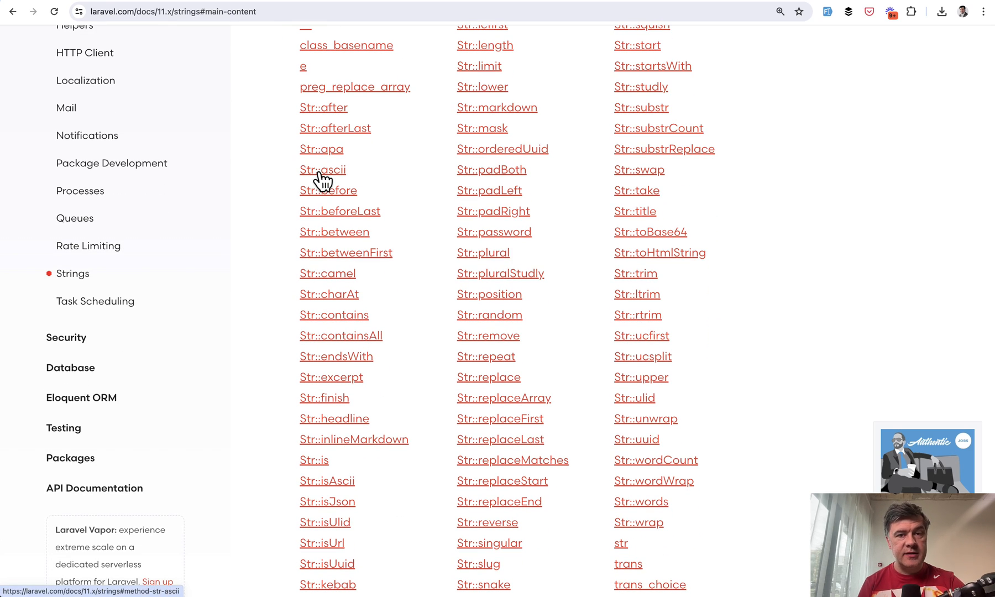
mouse_move(321, 148)
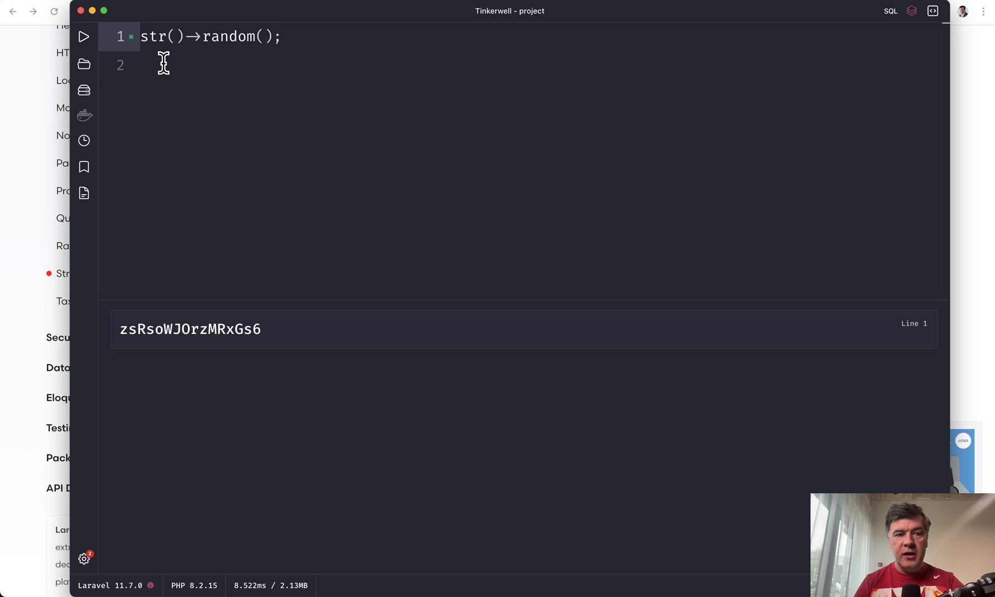
- Type the use Illuminate\Support\Str; import on line 1
text(use)
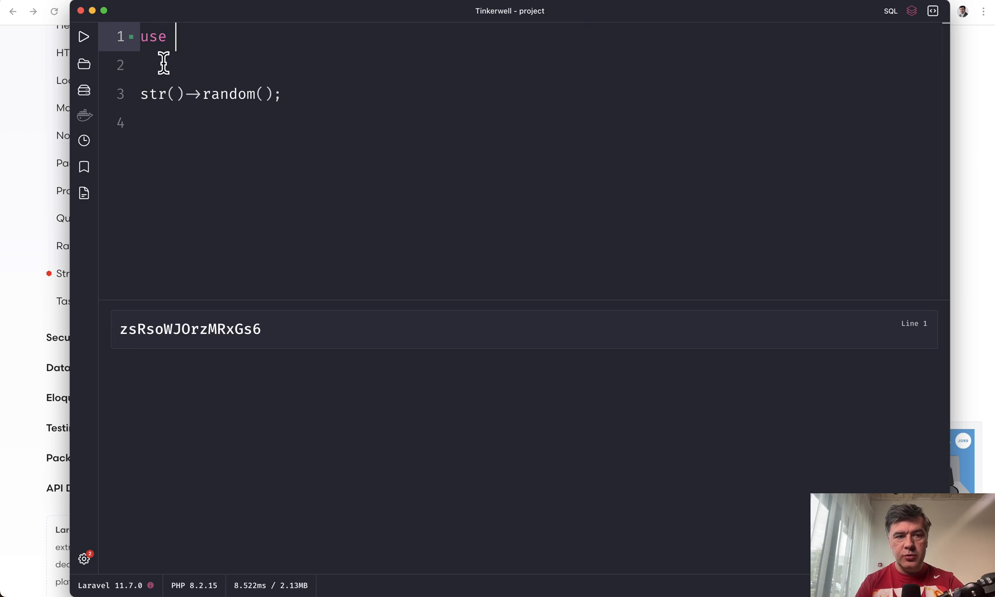
text(Illuminate\S)
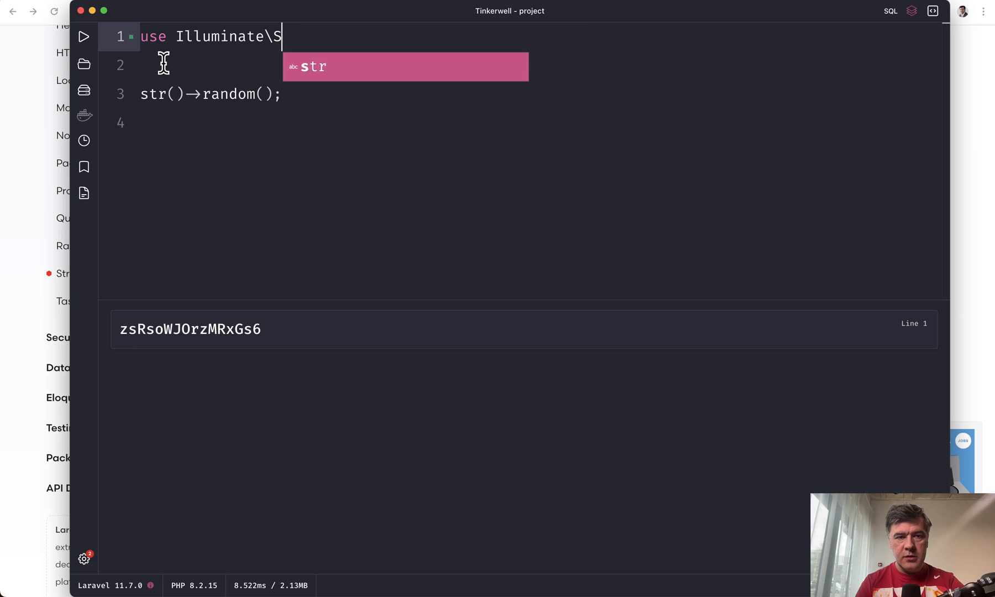
text(upport\Str;)
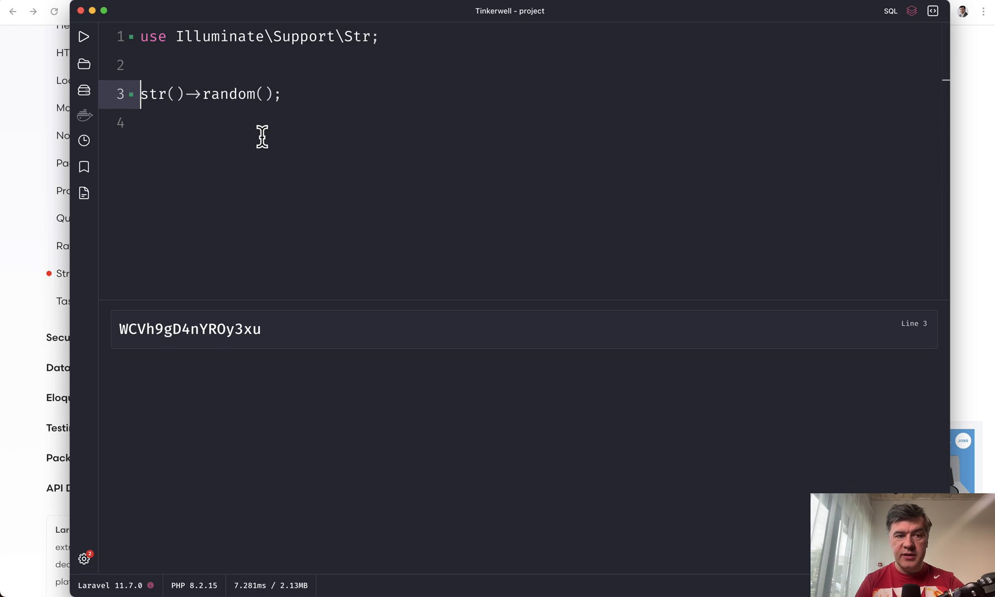
- Comment out the Str import with Cmd+/ and rerun to get a new random string
double_click(160, 94)
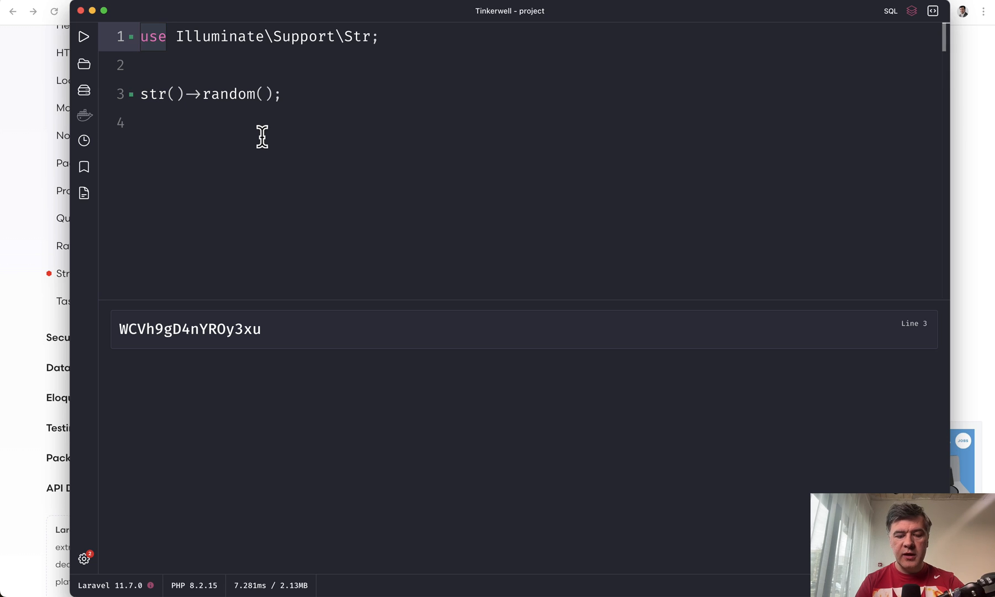
key(cmd+/)
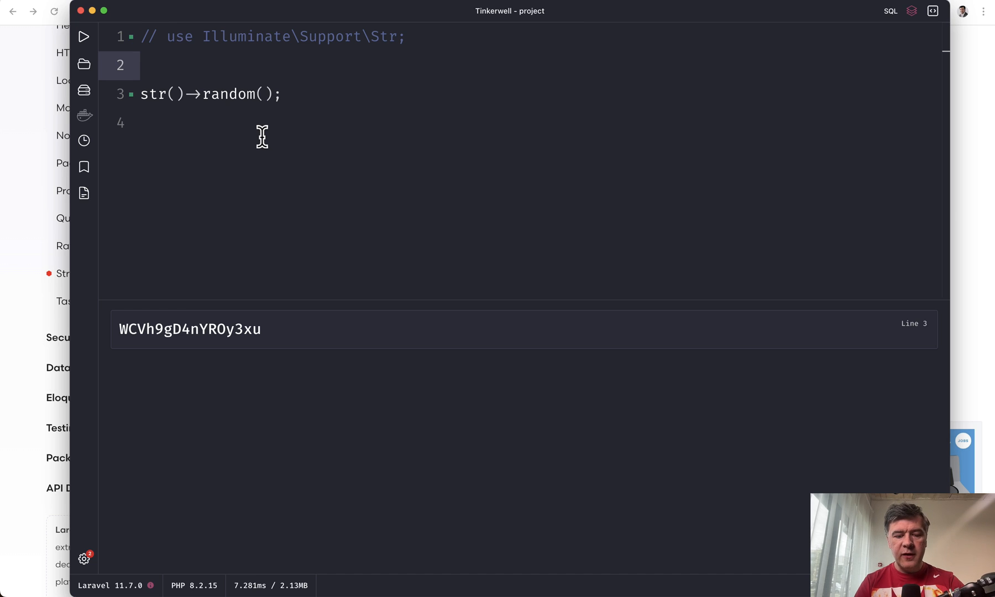
click(83, 36)
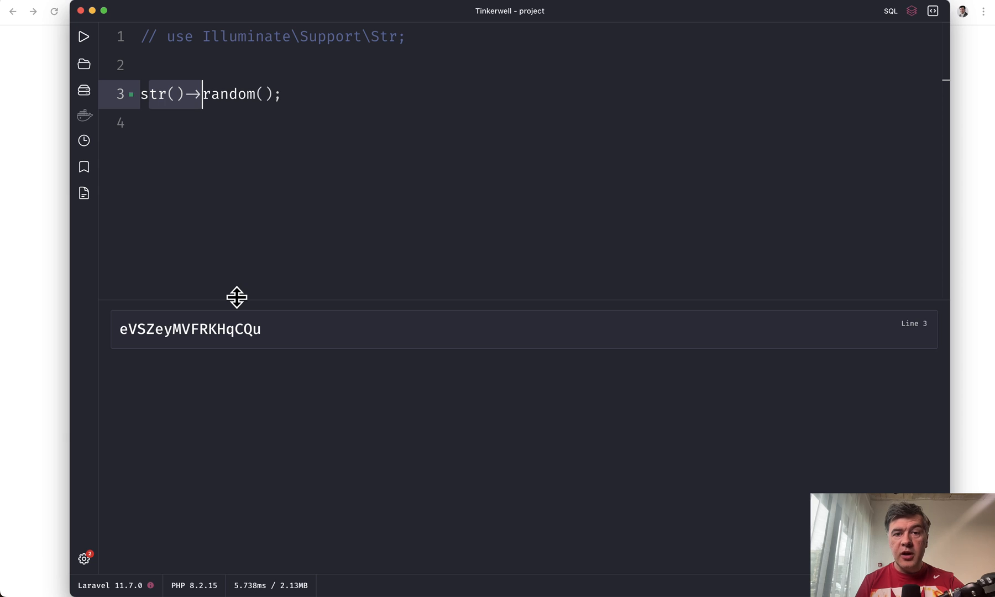
mouse_move(182, 356)
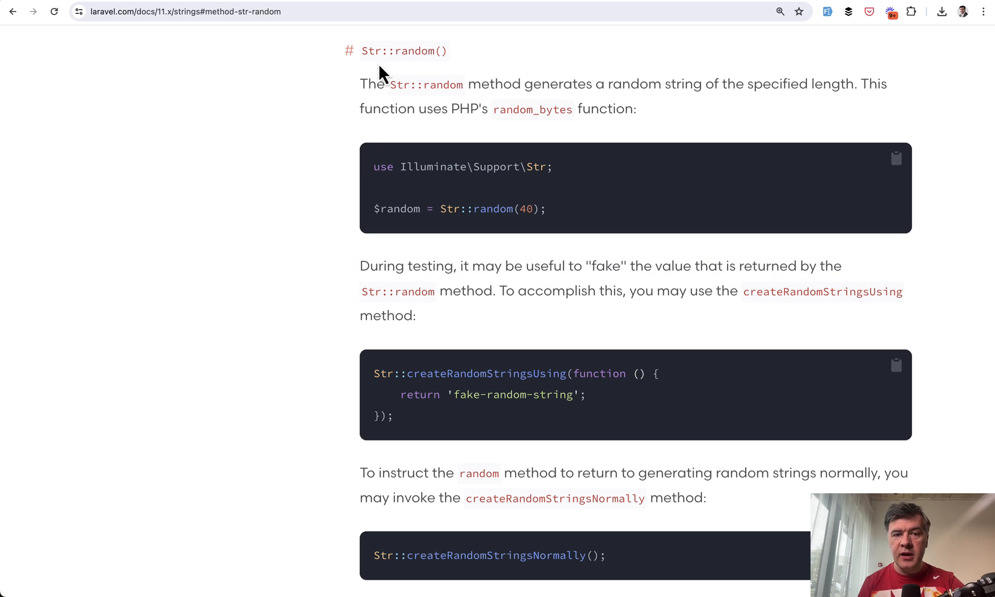
mouse_move(518, 229)
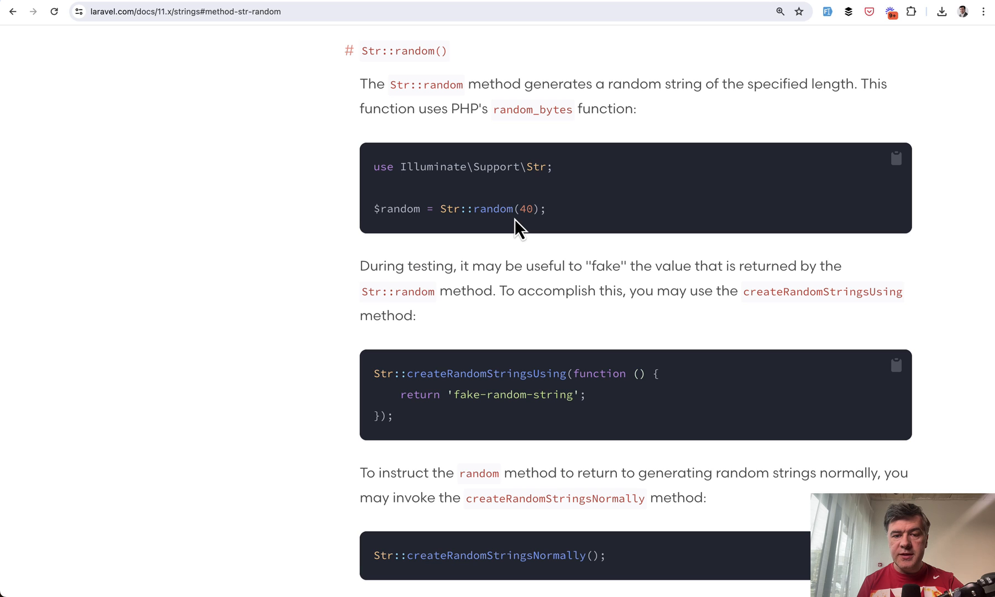
mouse_move(587, 216)
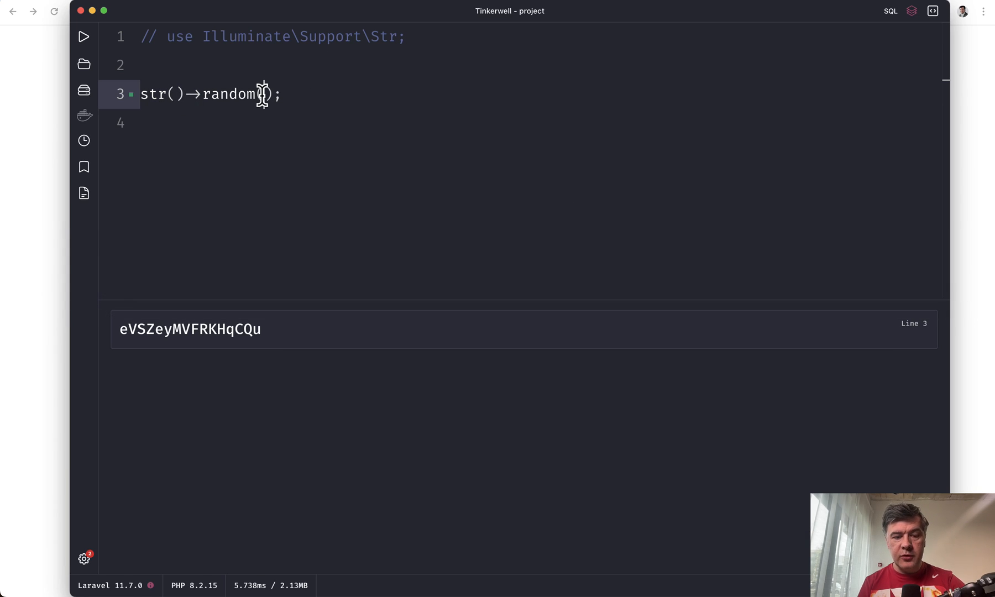
- Browse the Str::random() docs and GitHub's 'function random(' search showing 65 files
text(5)
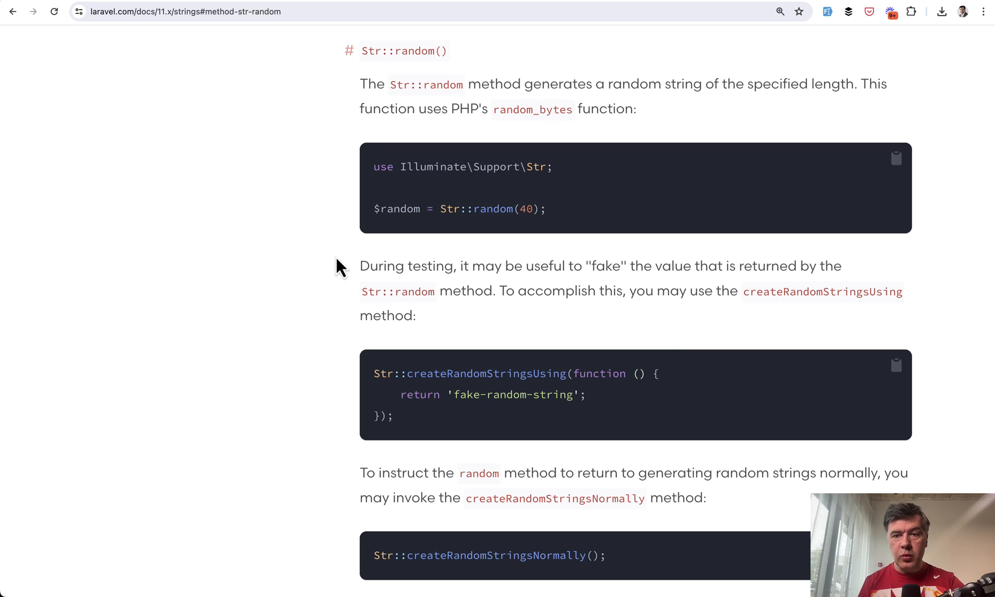
mouse_move(312, 304)
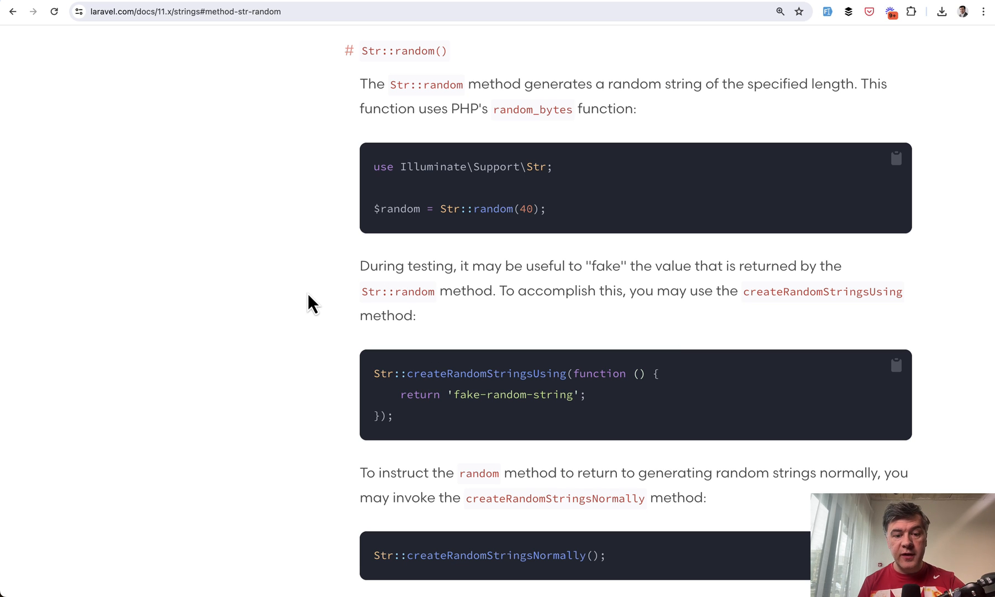
scroll(down, 3)
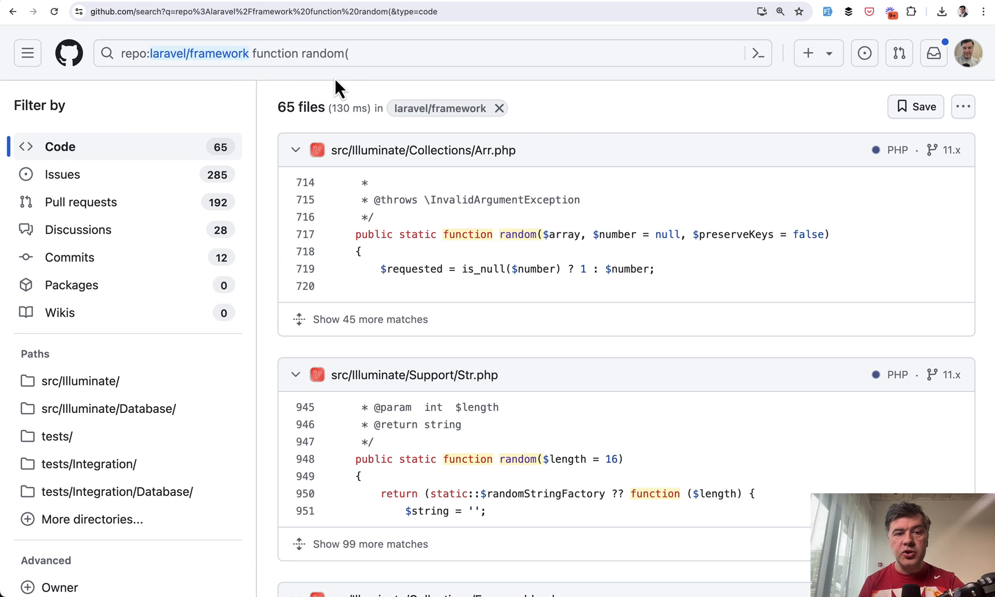
mouse_move(303, 188)
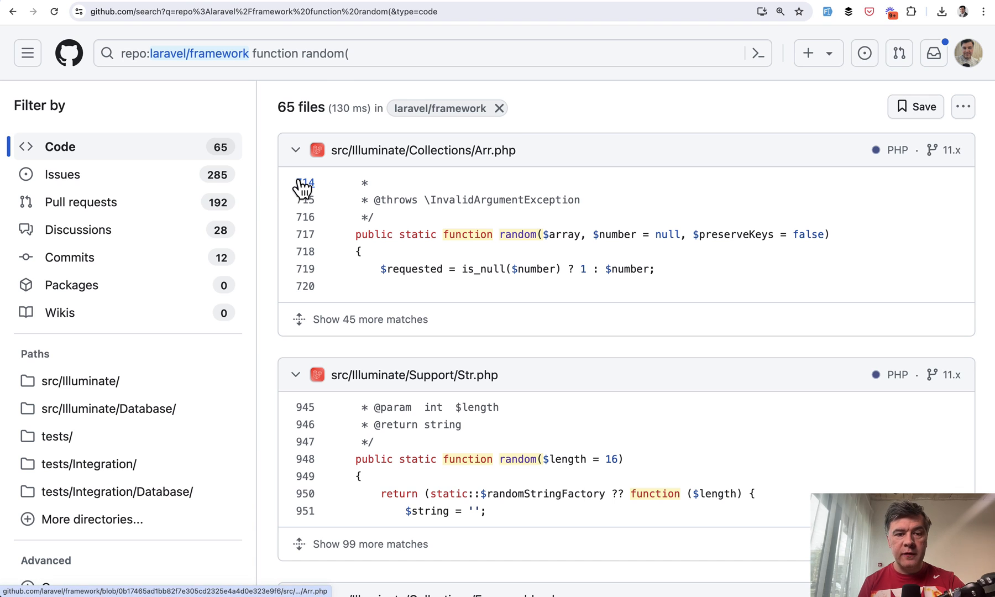
- Scroll GitHub results past Str.php's random($length = 16) to Enumerable.php's random method
scroll(down, 3)
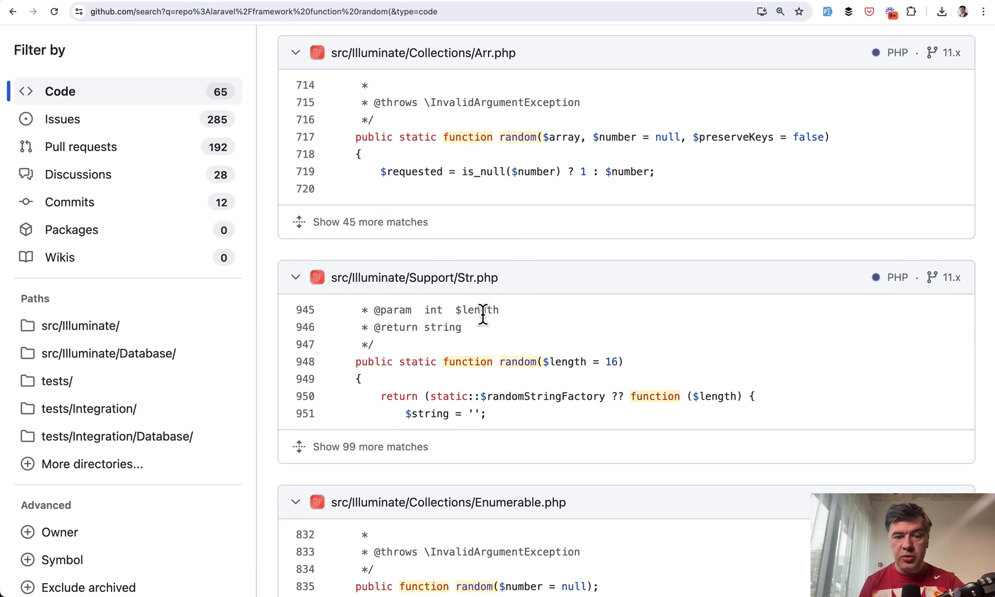
scroll(down, 3)
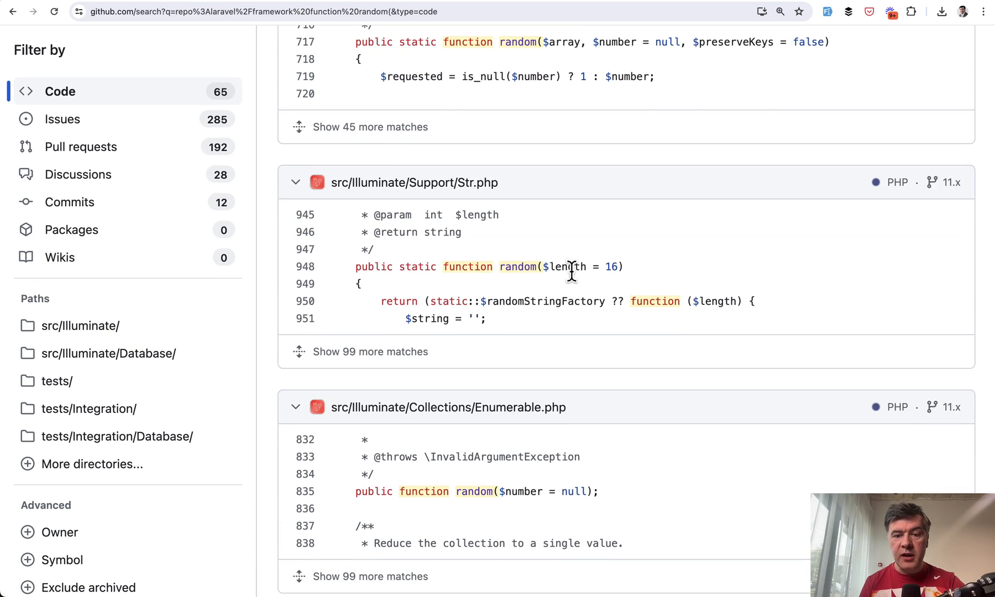
mouse_move(590, 283)
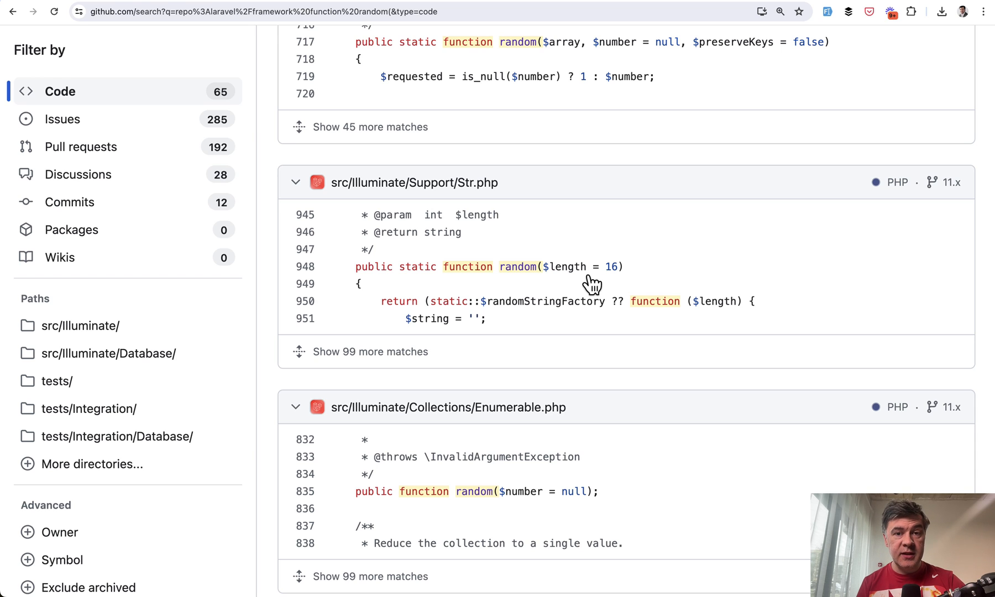
mouse_move(540, 219)
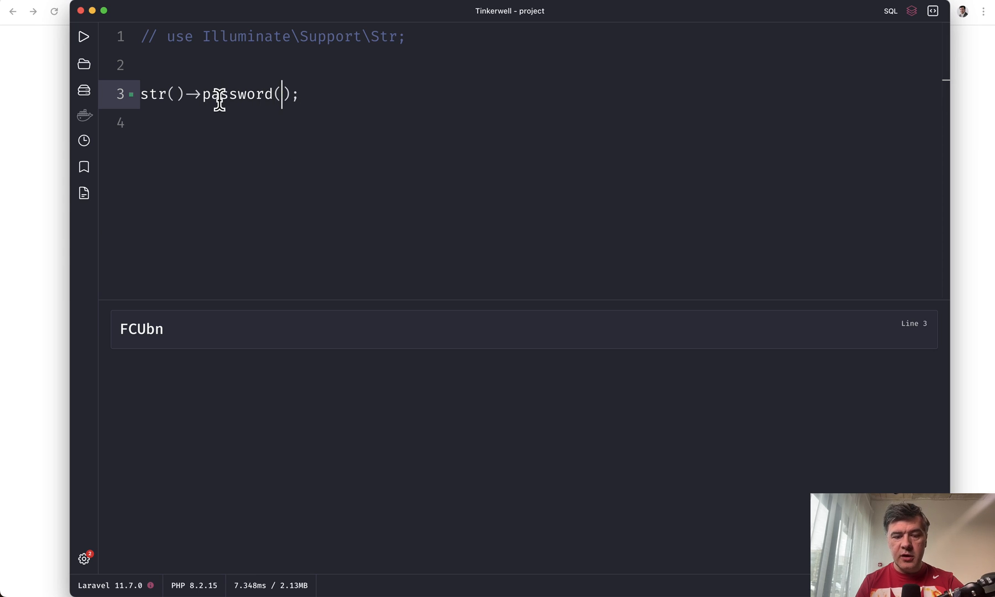
- Run str()->password() to output a long random password, with its docs section open
click(83, 36)
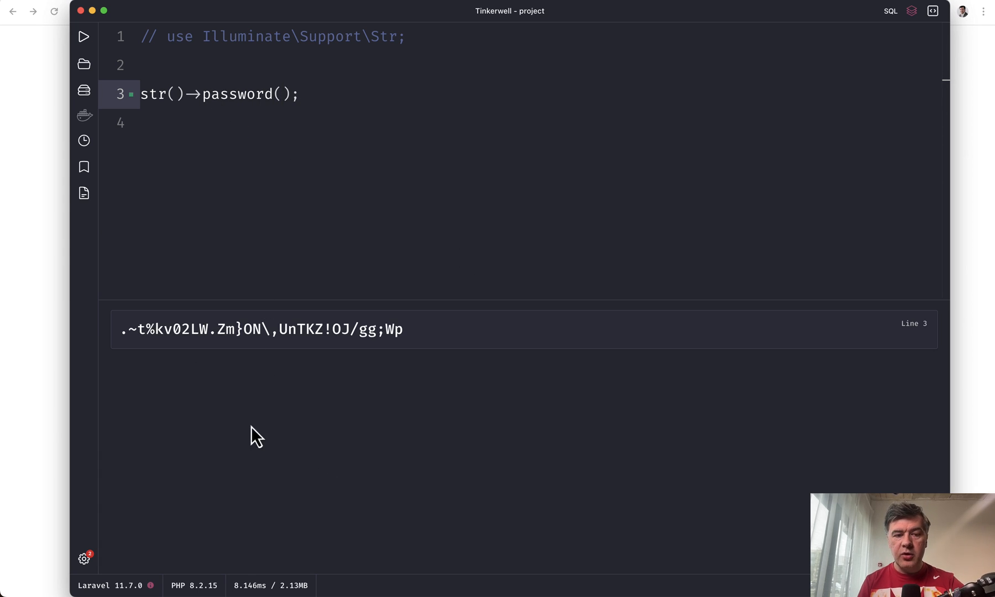
click(281, 94)
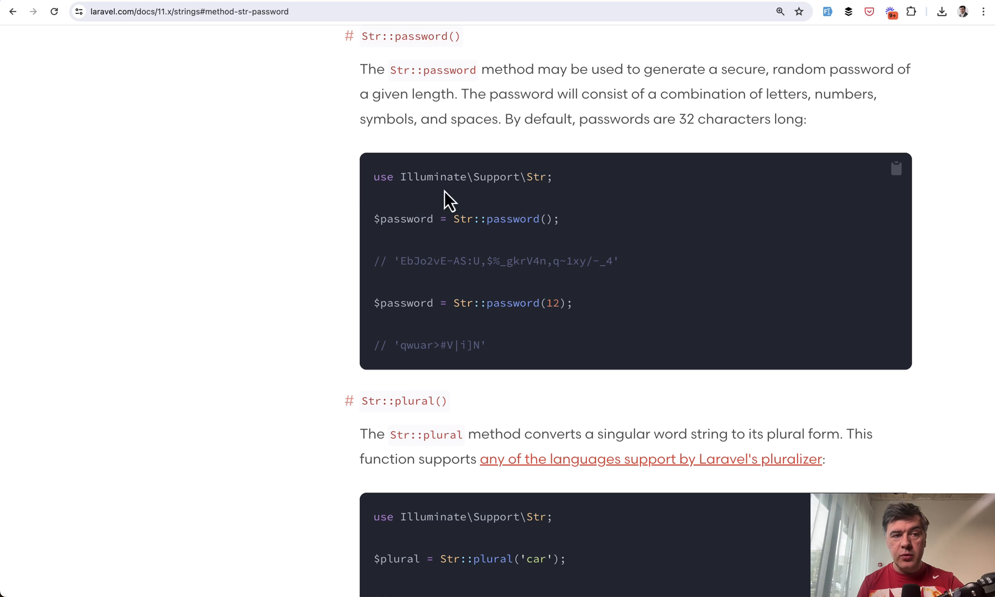
mouse_move(531, 302)
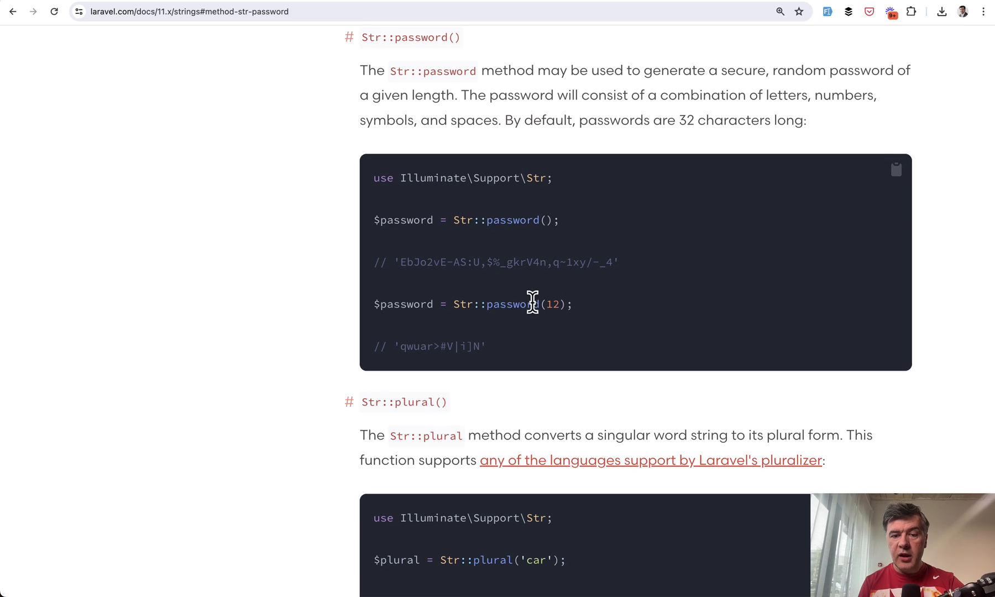
drag(533, 304, 574, 303)
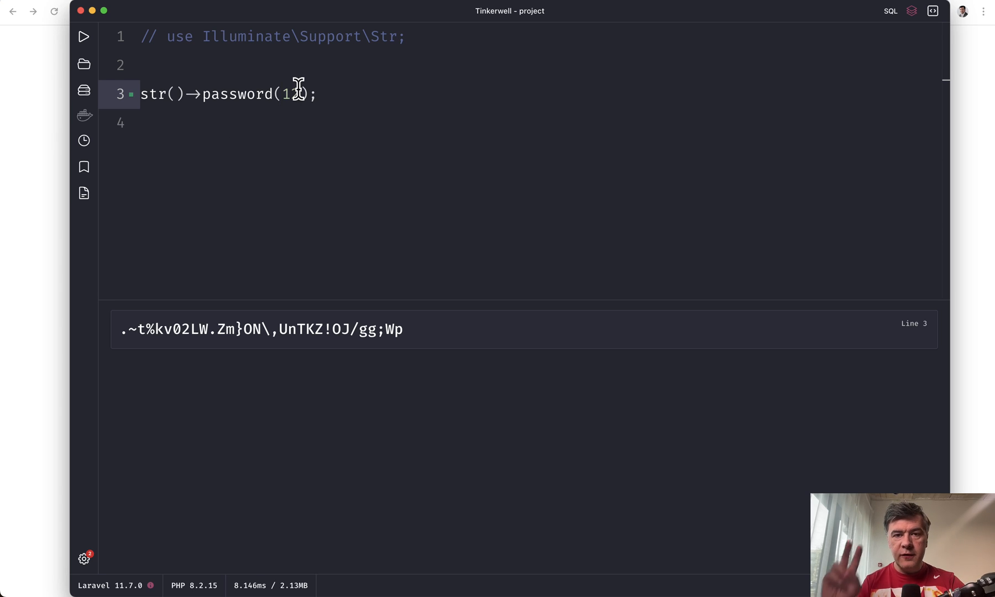
- Pass symbols: false and numbers: false to str()->password() for a letters-only password
text(2)
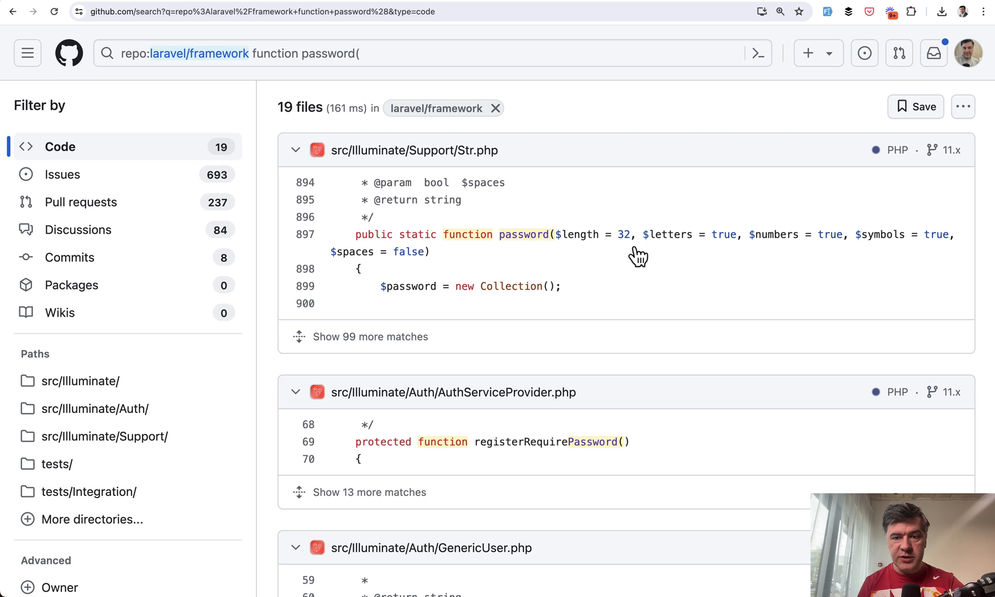
drag(642, 235, 415, 251)
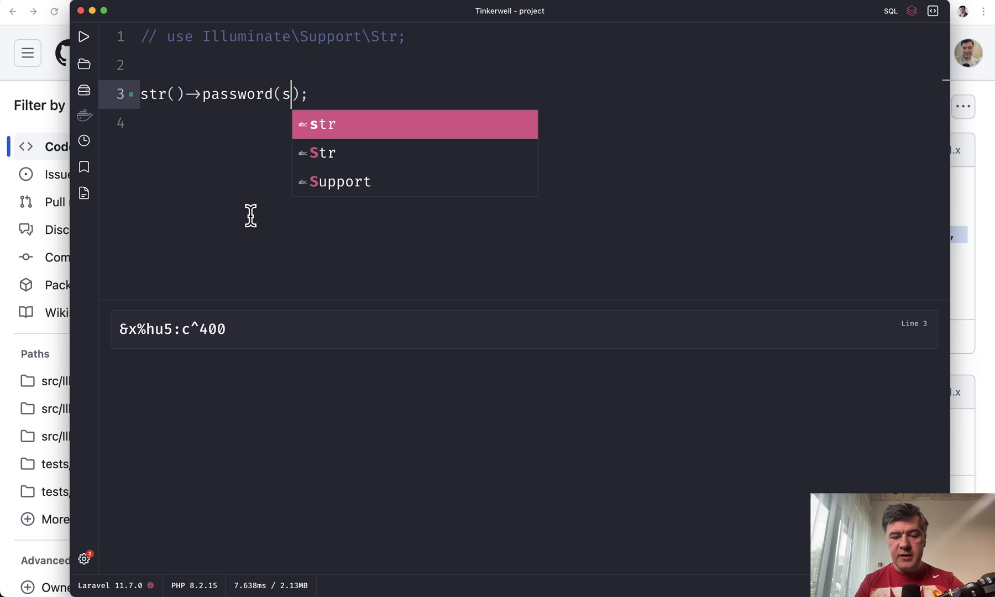
text(ymbols: fa)
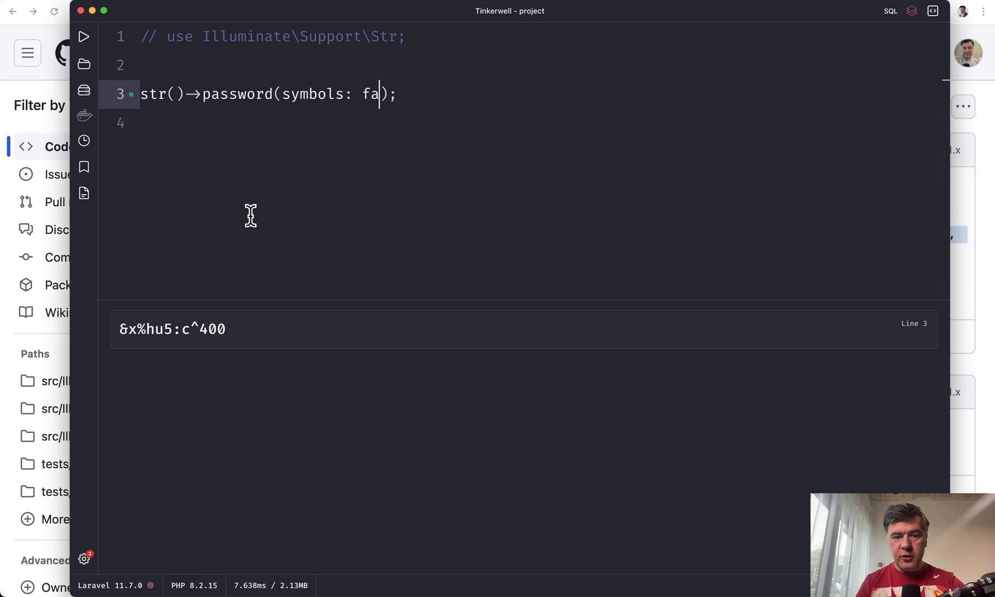
text(lse)
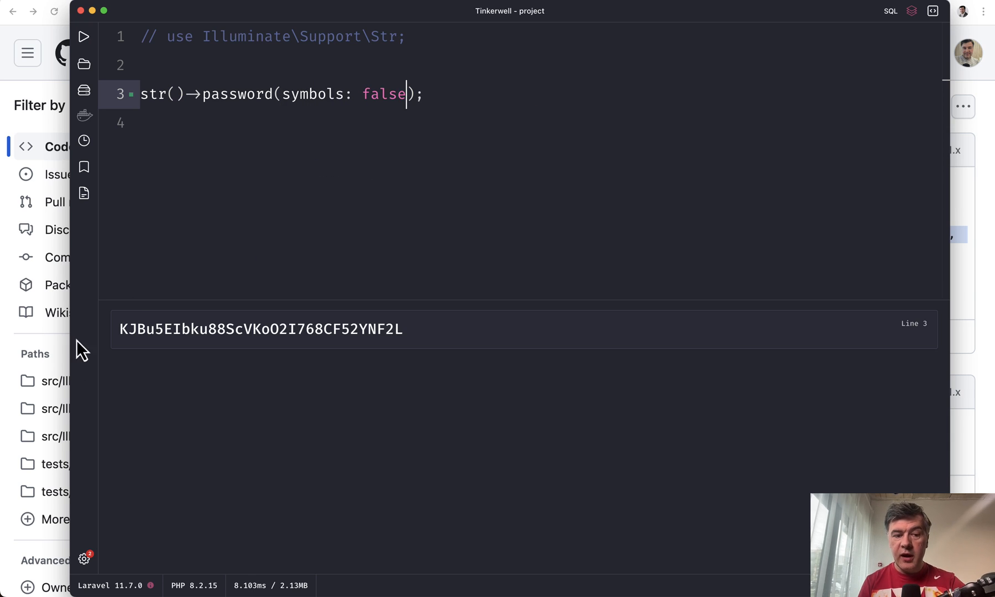
mouse_move(462, 162)
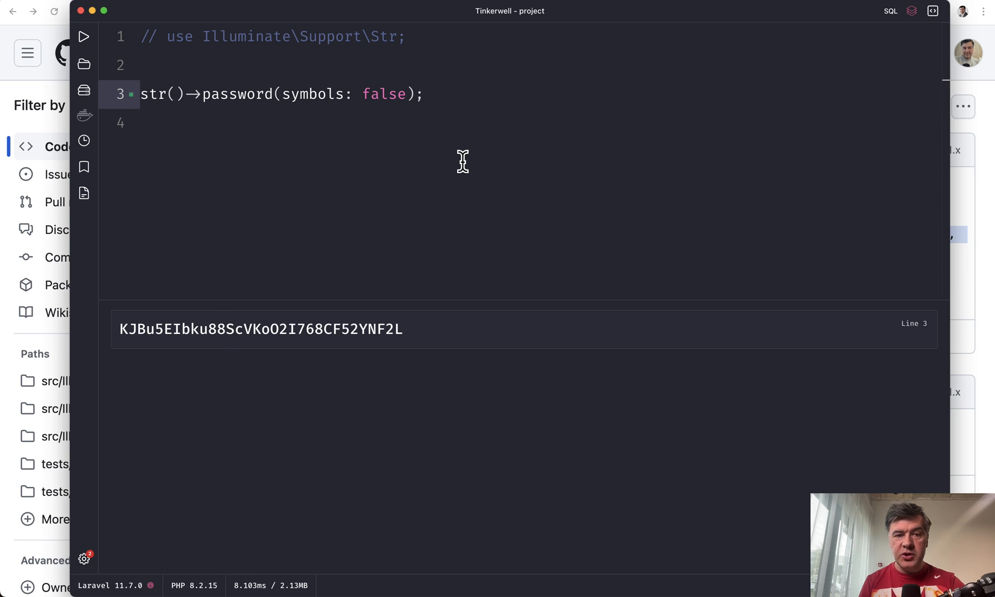
text(, numbers: false)
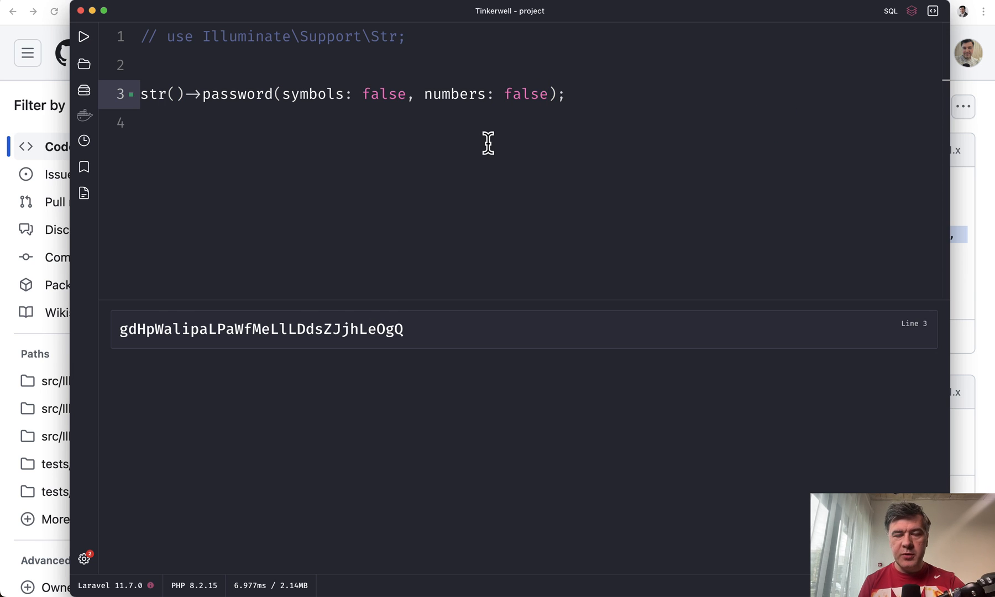
mouse_move(295, 132)
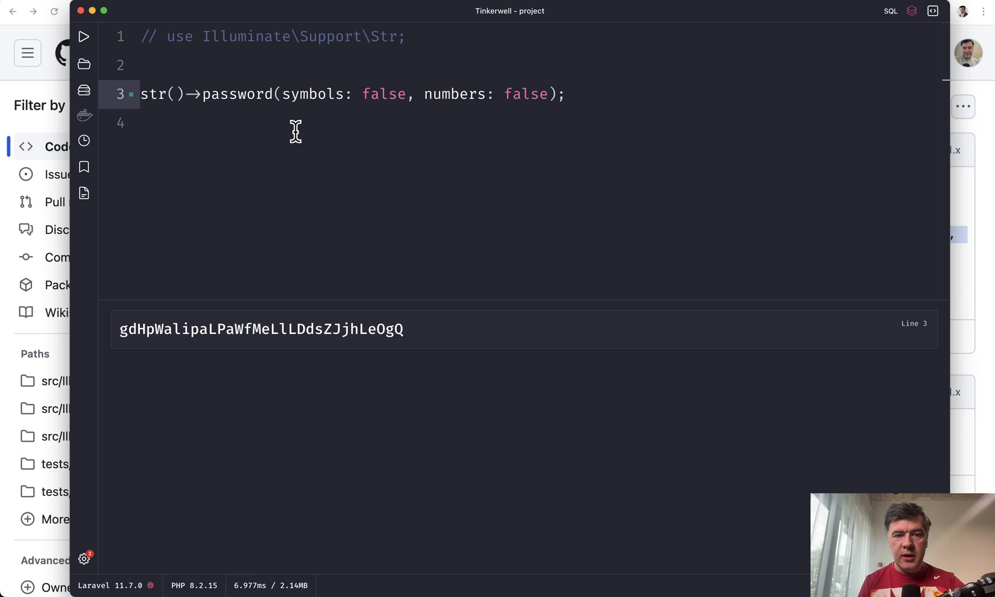
mouse_move(196, 282)
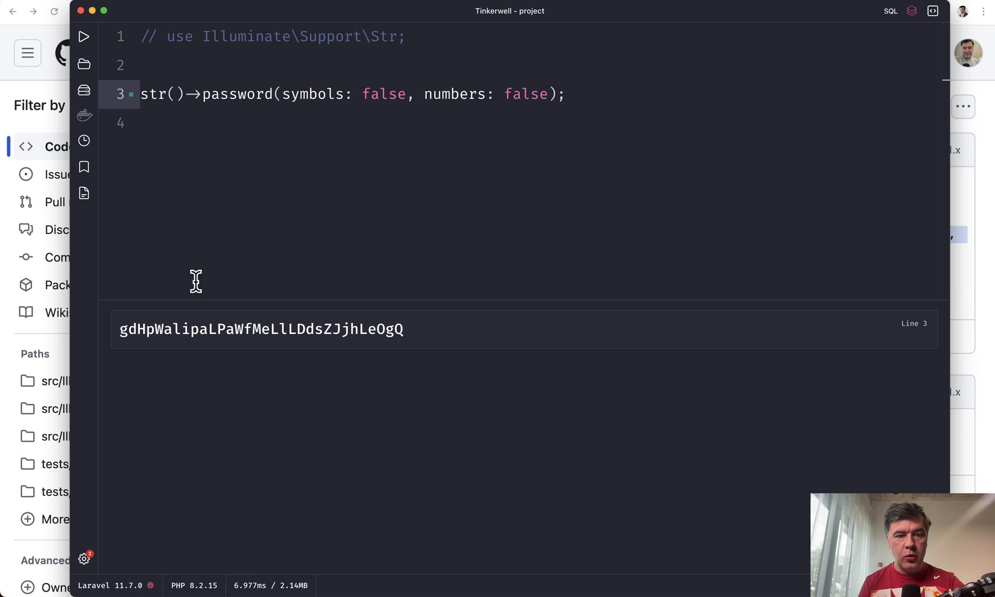
mouse_move(479, 173)
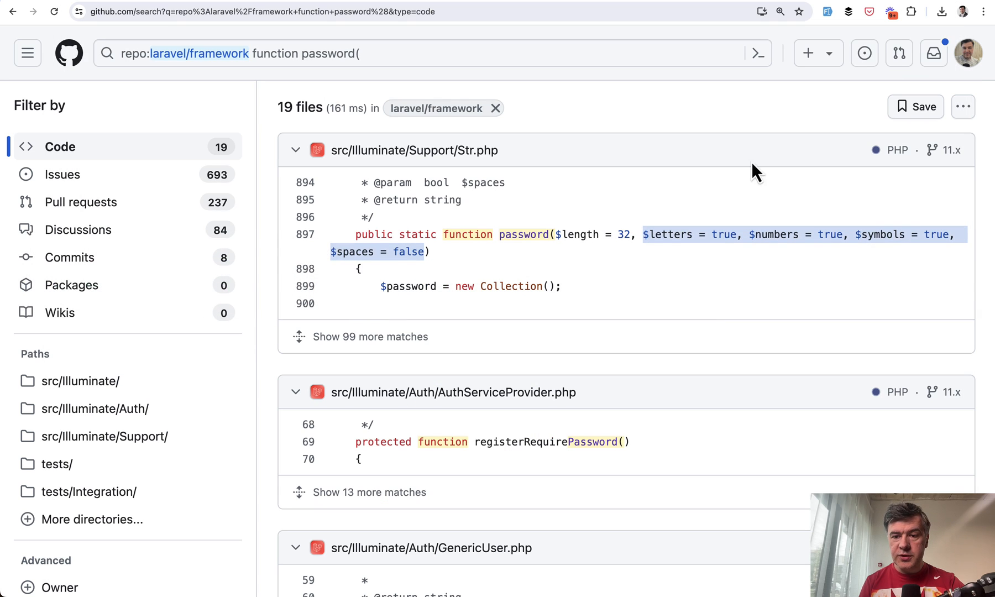
mouse_move(721, 310)
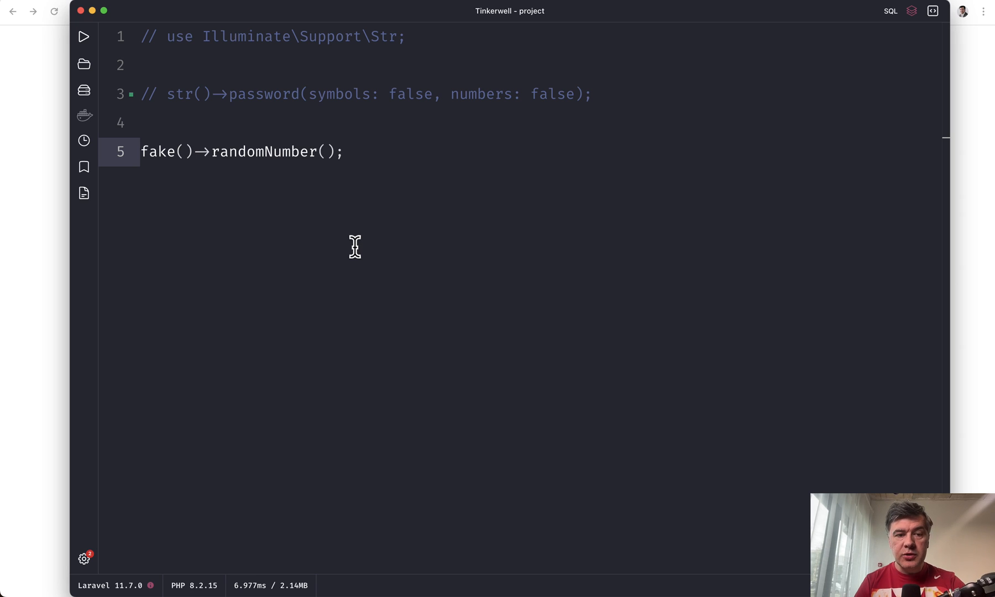
- Run fake()->randomNumber() to output 104531, then select randomNumber for replacement
double_click(263, 151)
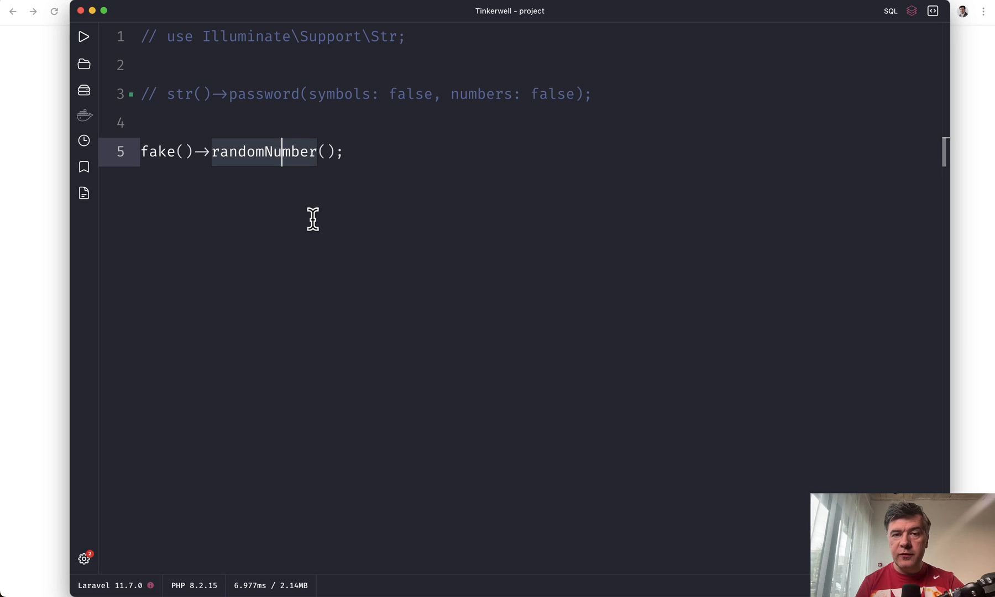
click(83, 36)
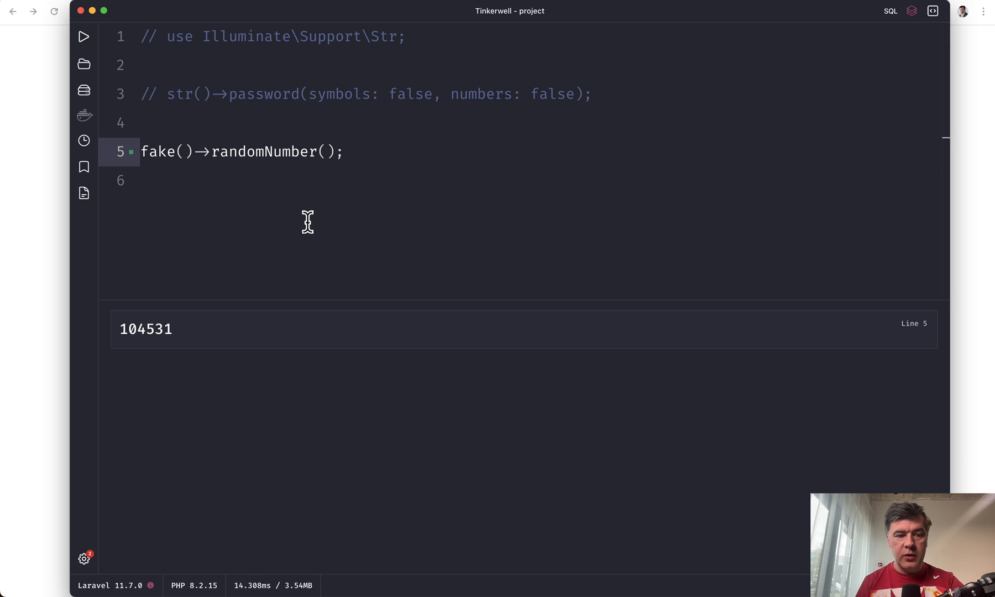
mouse_move(298, 260)
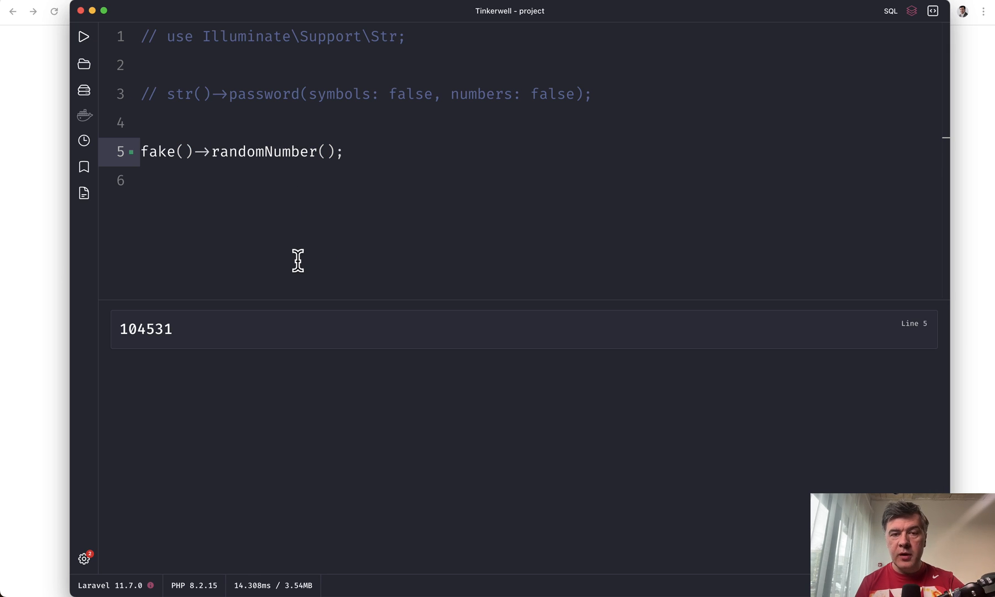
mouse_move(206, 85)
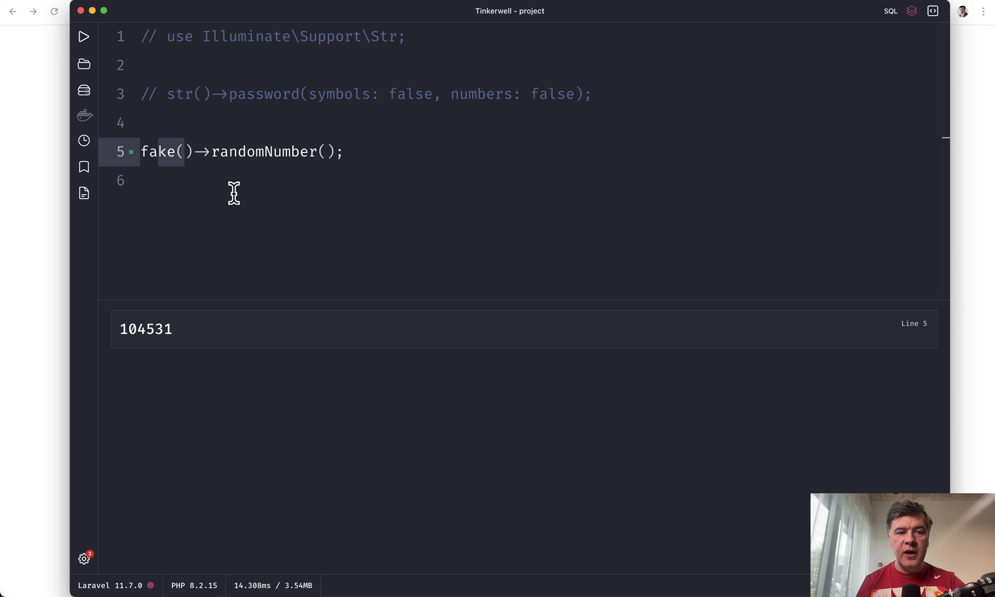
mouse_move(311, 222)
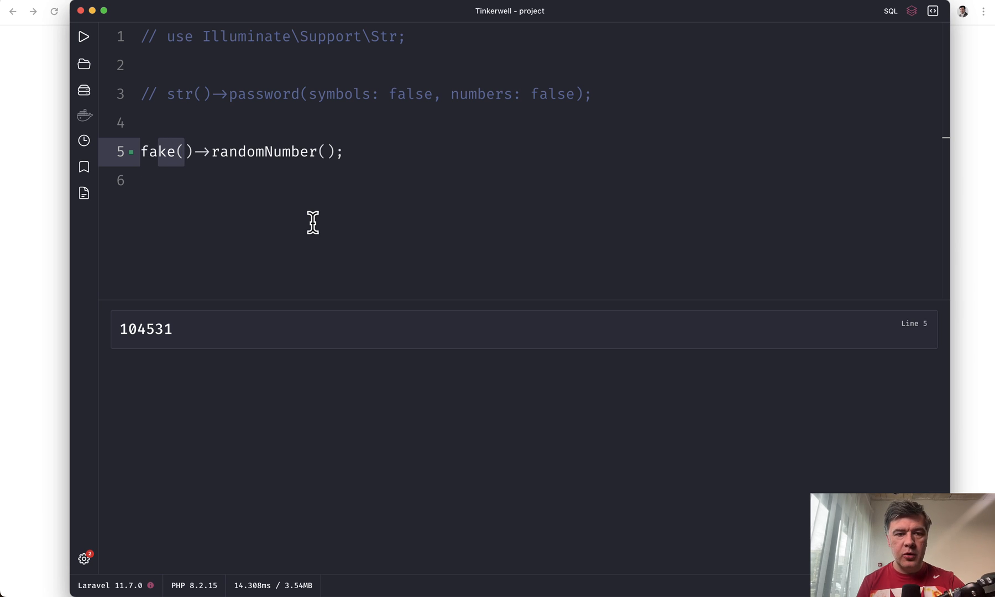
click(186, 151)
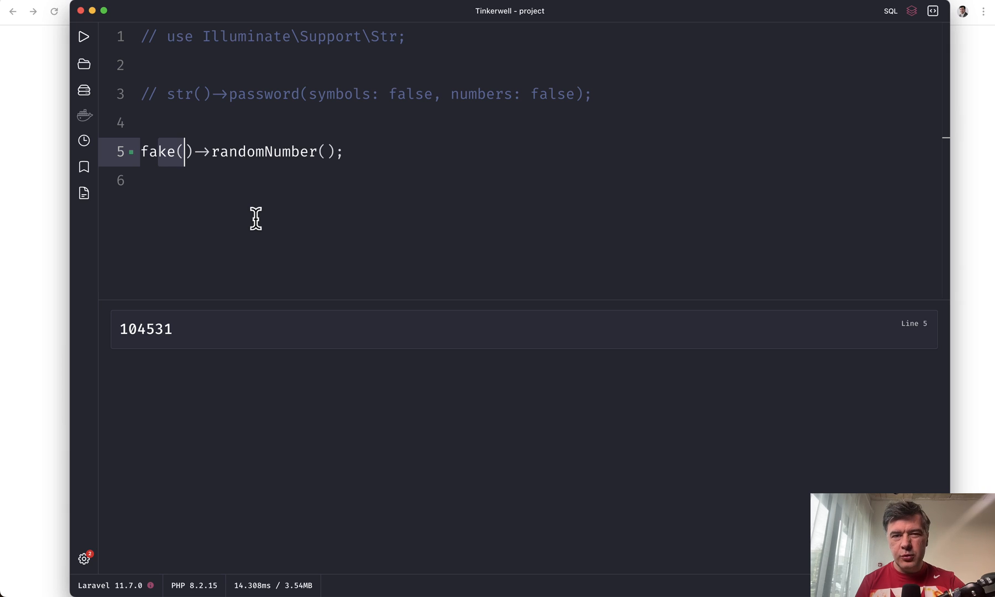
mouse_move(266, 184)
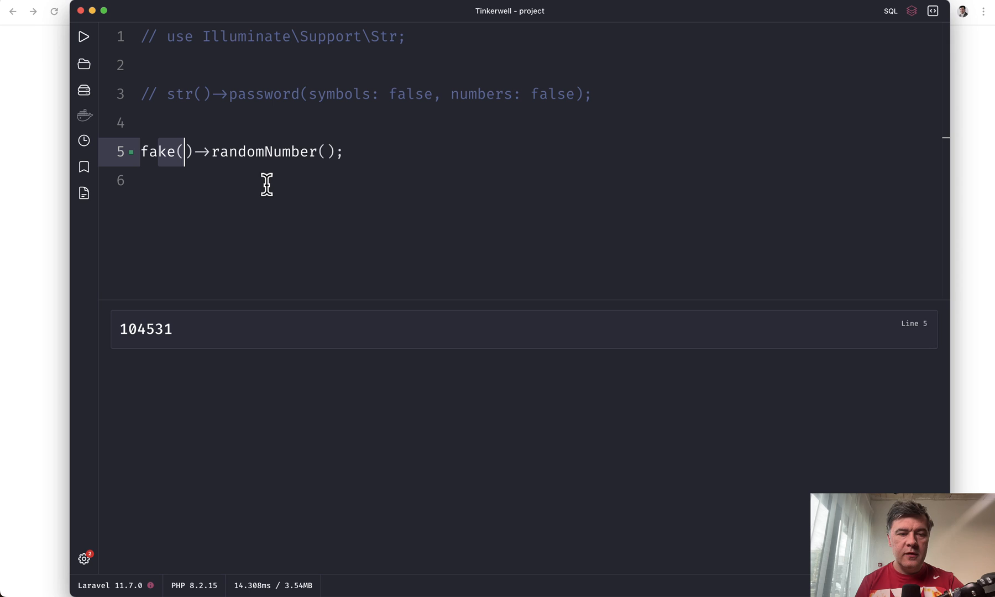
mouse_move(216, 80)
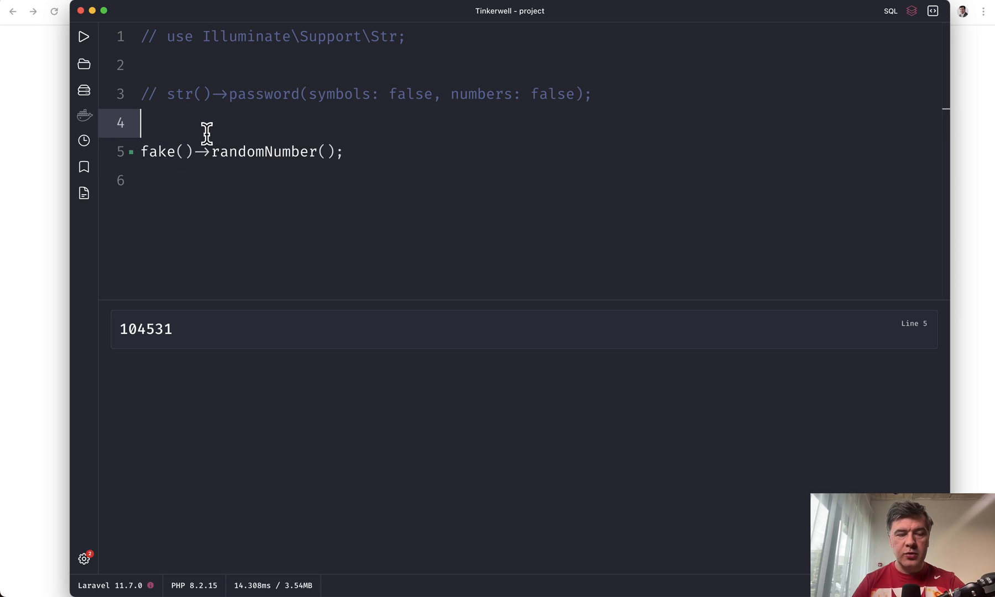
click(184, 150)
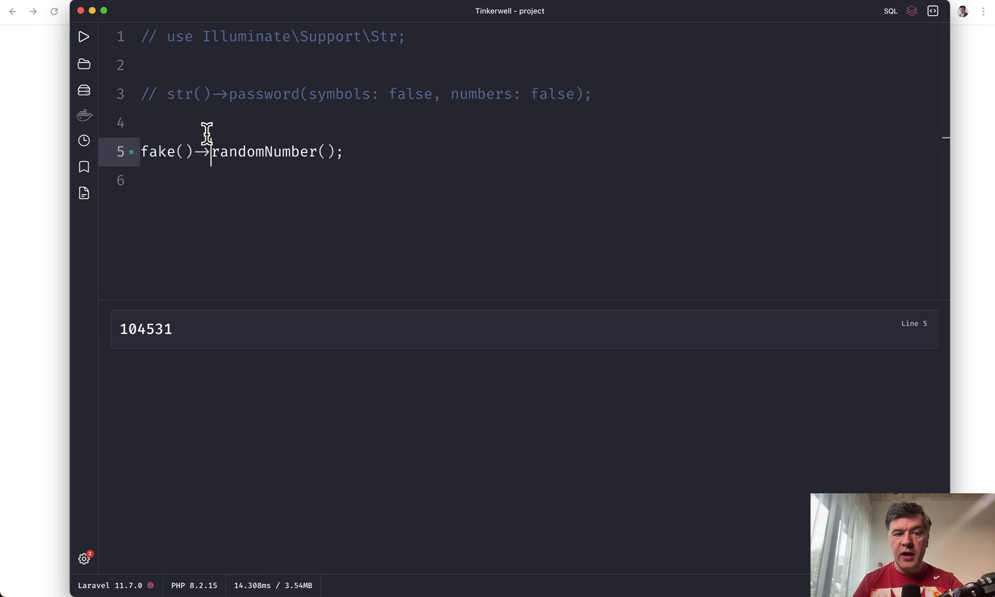
double_click(263, 151)
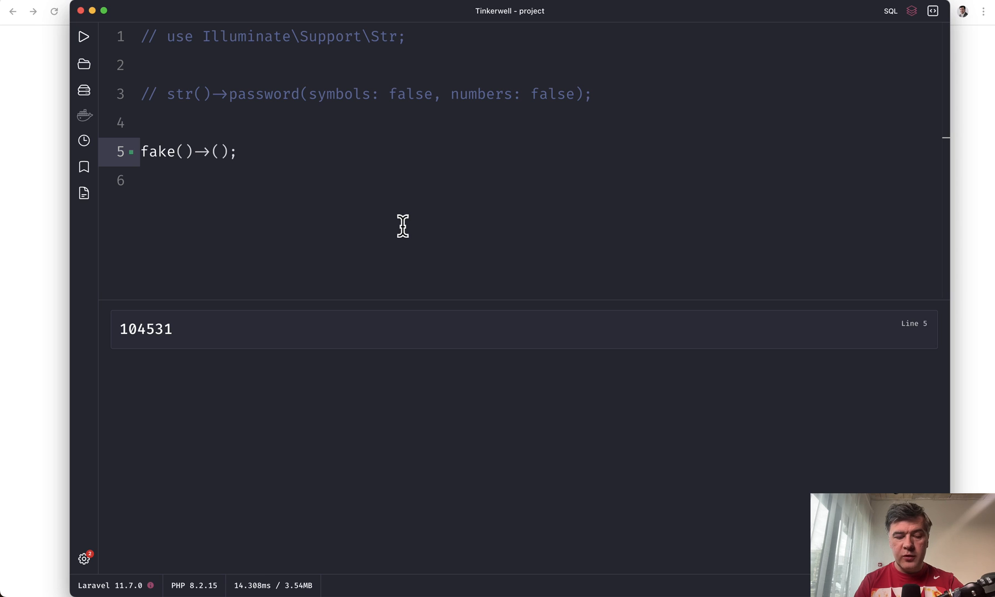
- Try regexify patterns, ending with [A-Za-z0-9]{8} after an output of {>hVtNX{
text(asciify)
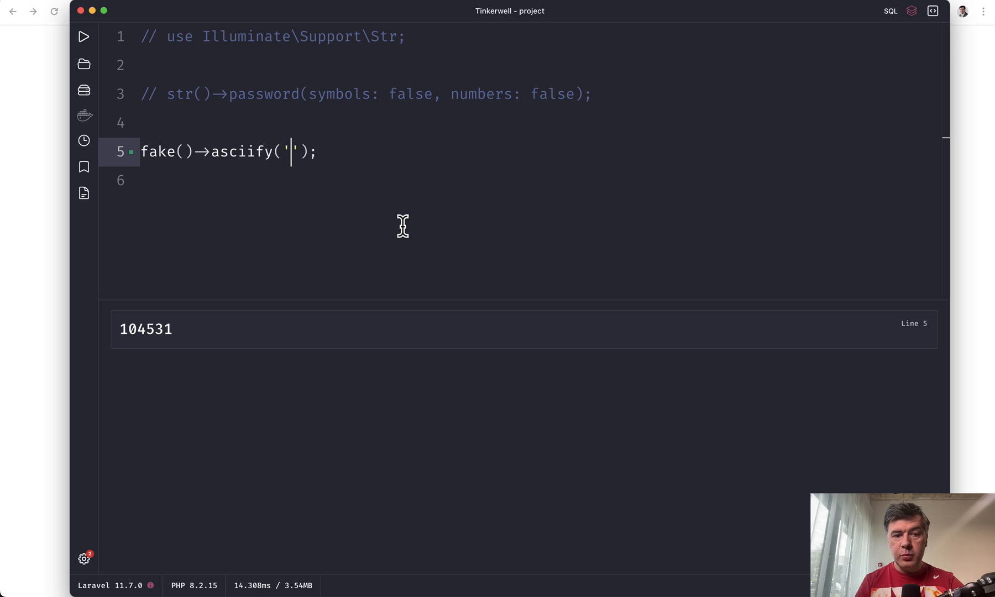
text(********)
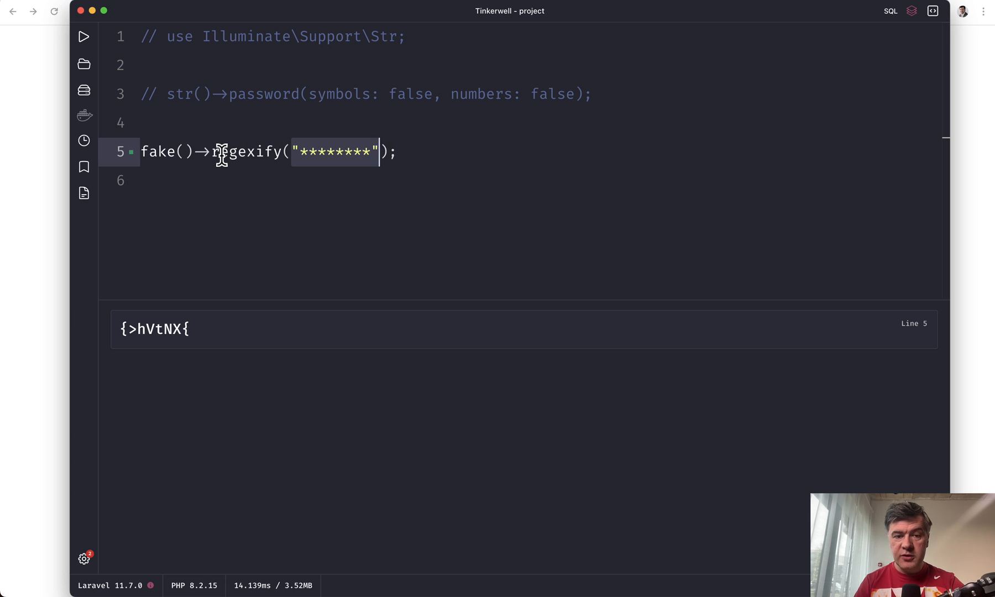
text([A-Za-z0-9]{8})
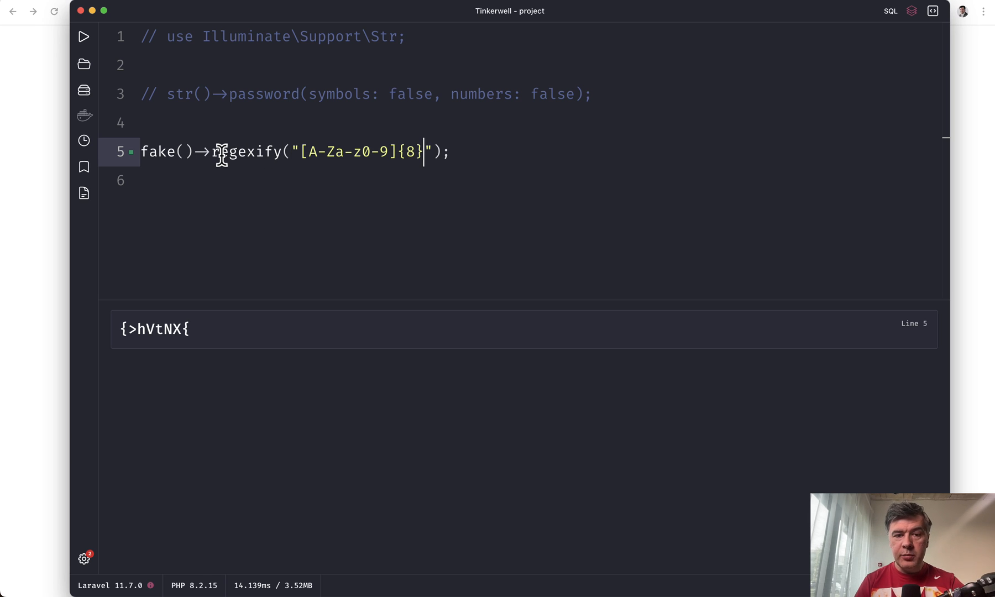
mouse_move(377, 178)
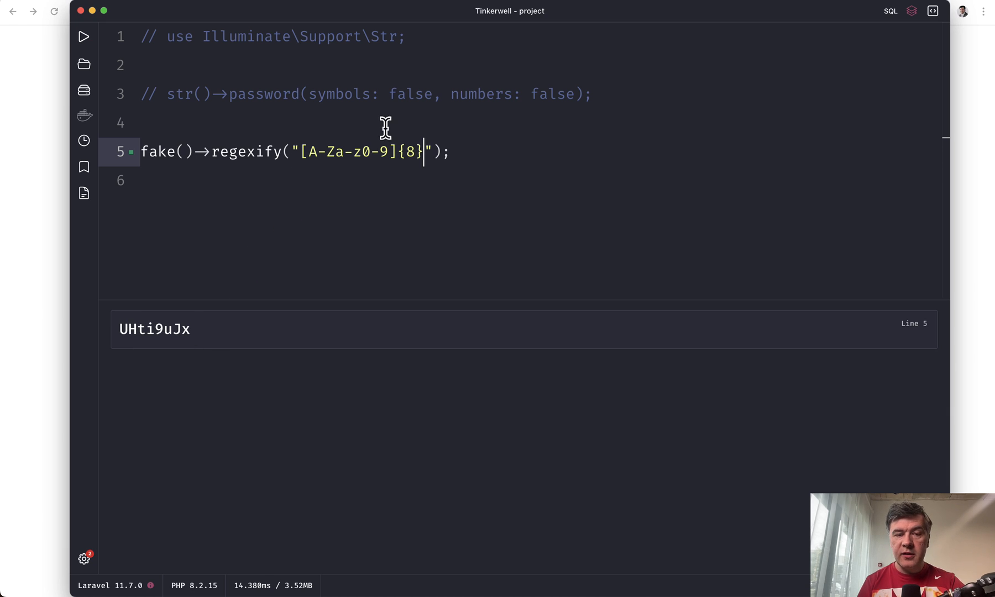
mouse_move(397, 235)
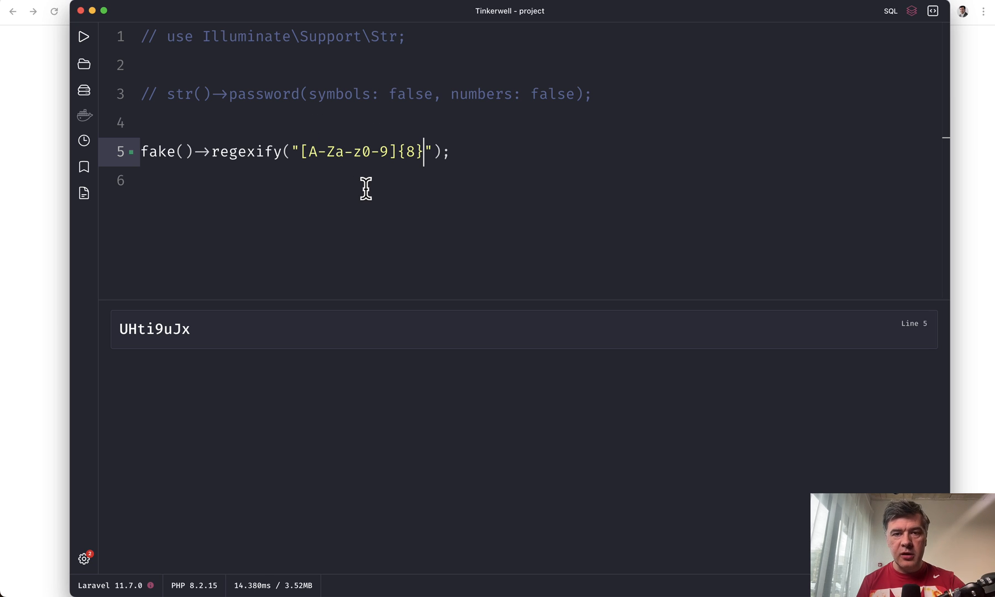
mouse_move(237, 151)
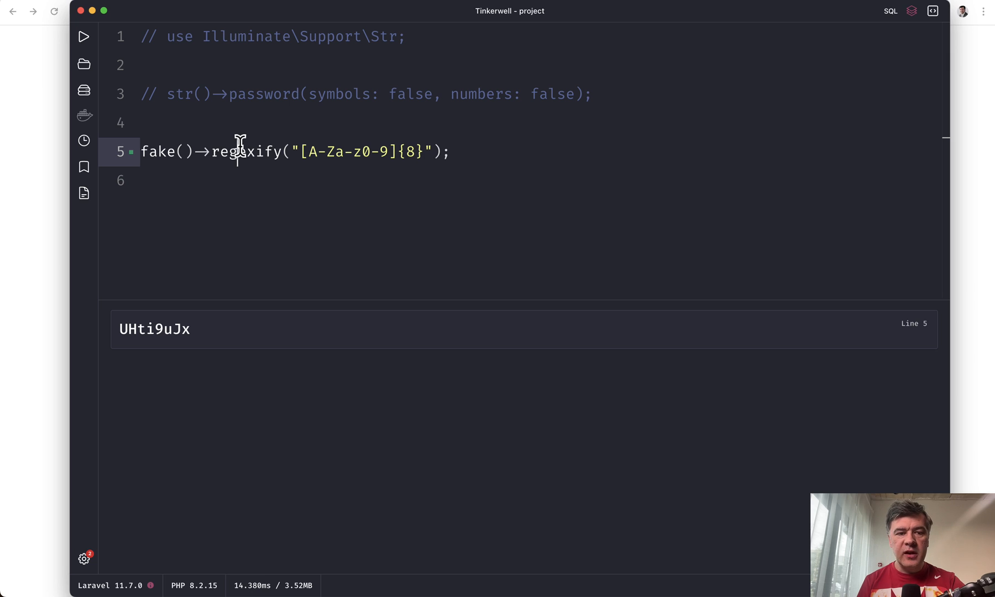
- Replace regexify with fake()->name() and run it, returning Lavada Langosh
double_click(246, 151)
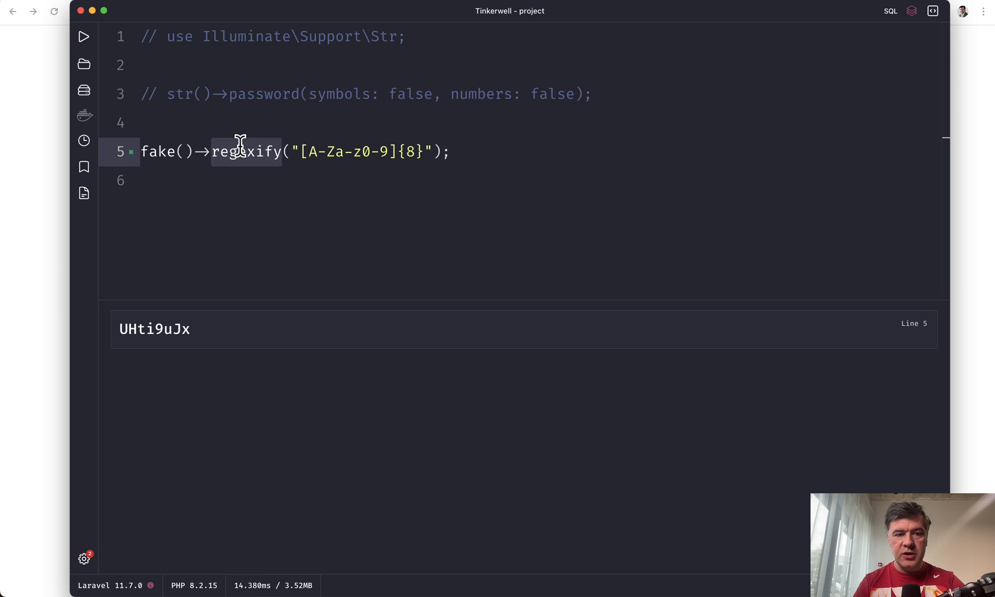
text(name();)
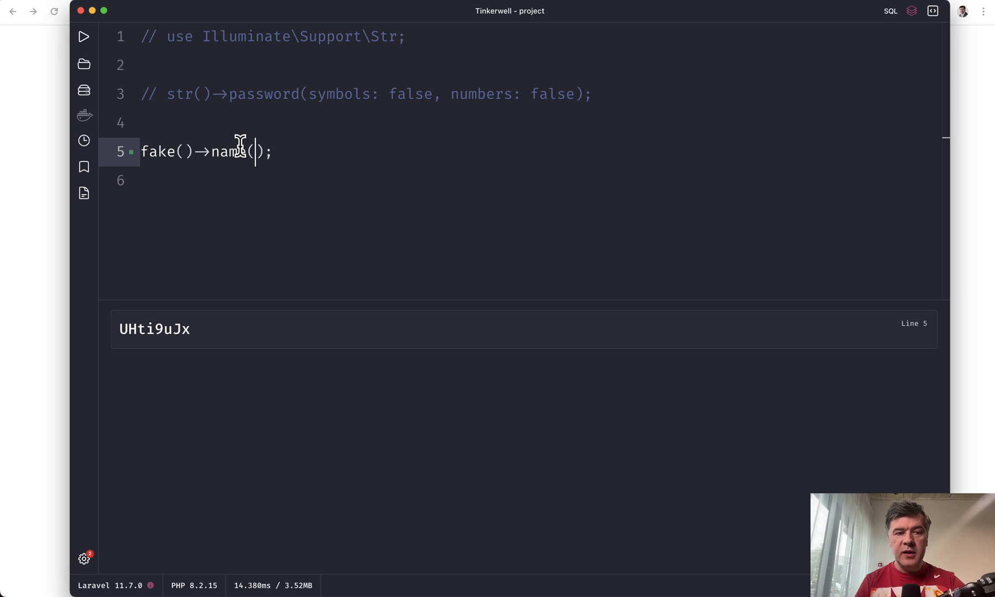
click(83, 36)
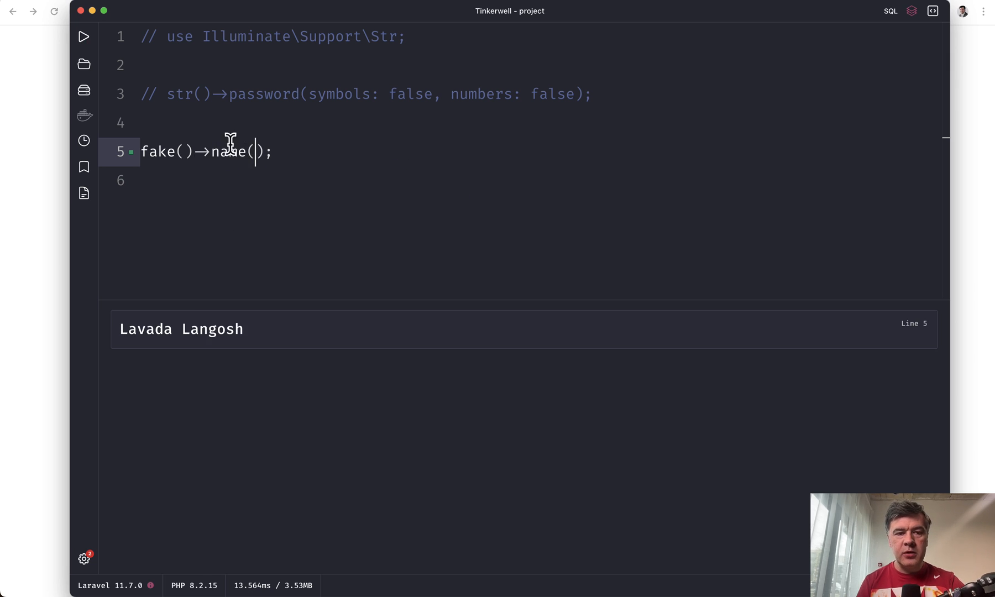
- Switch to streetAddress() and run, outputting 74836 Spencer Expressway Suite 451
text(streetAddress)
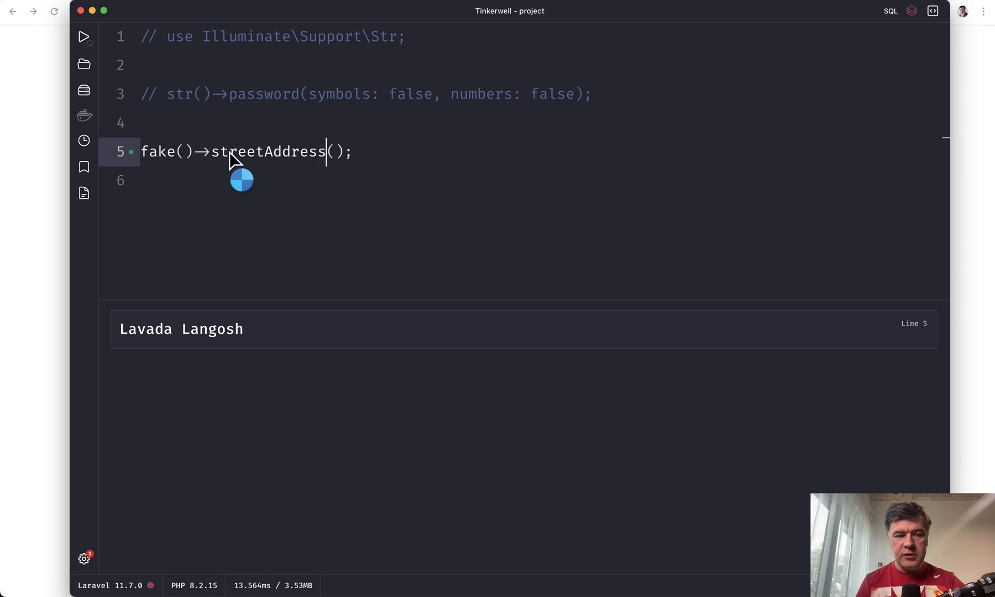
click(84, 35)
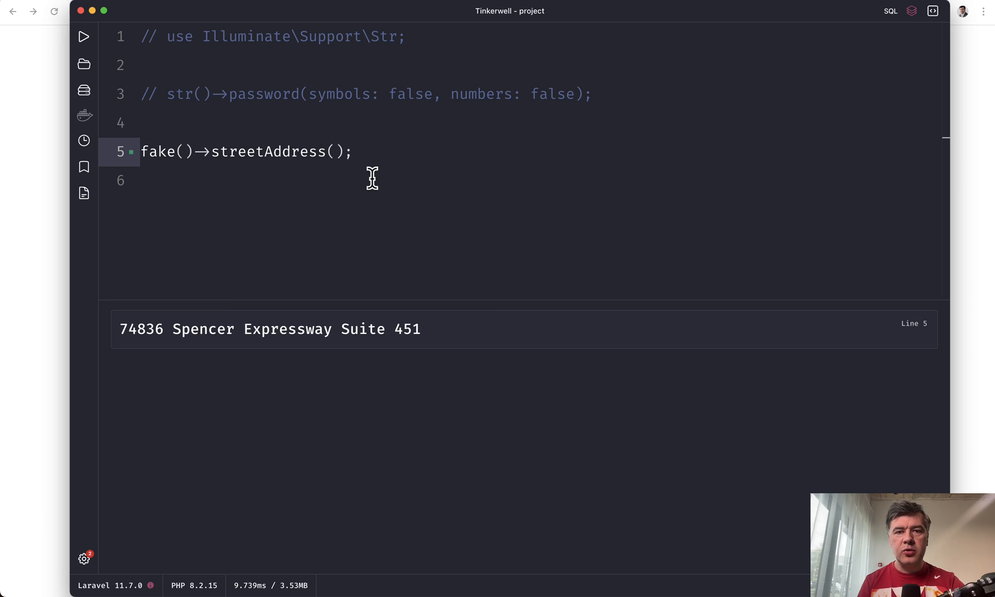
click(326, 151)
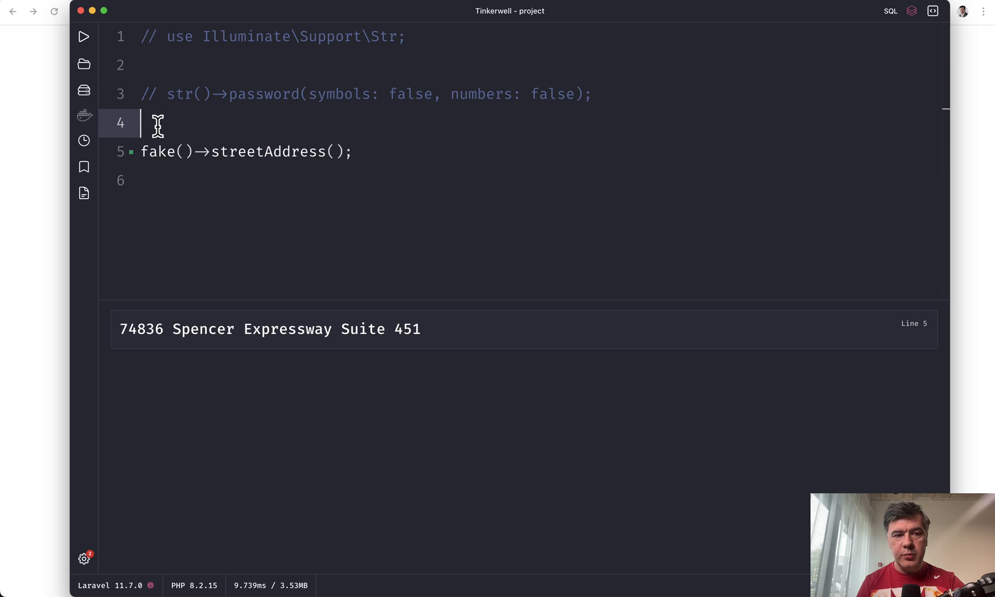
- Wrap the Faker call in str()->mask() and swap streetAddress for creditCardNumber
text(str())
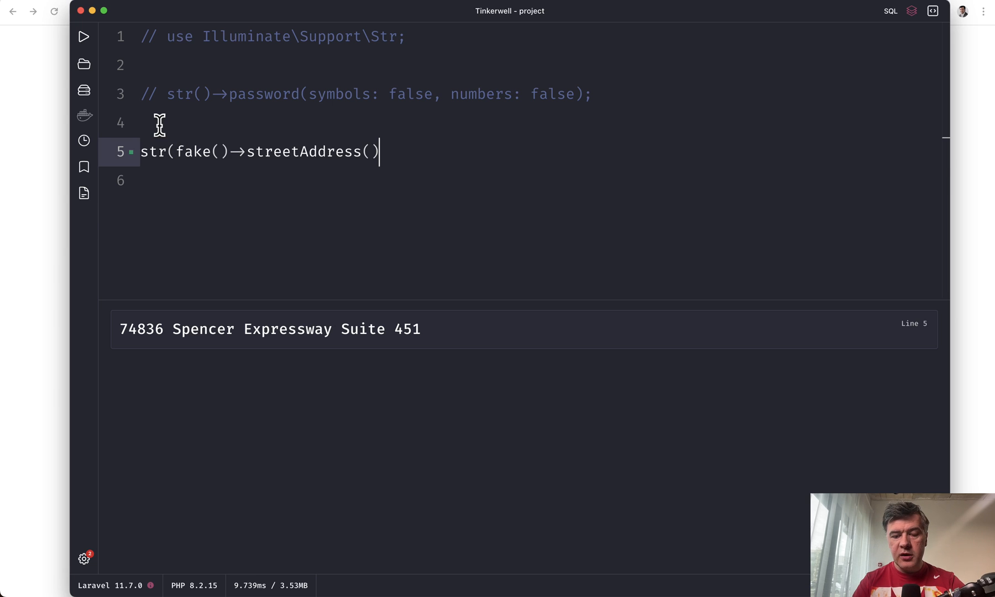
text(->mas)
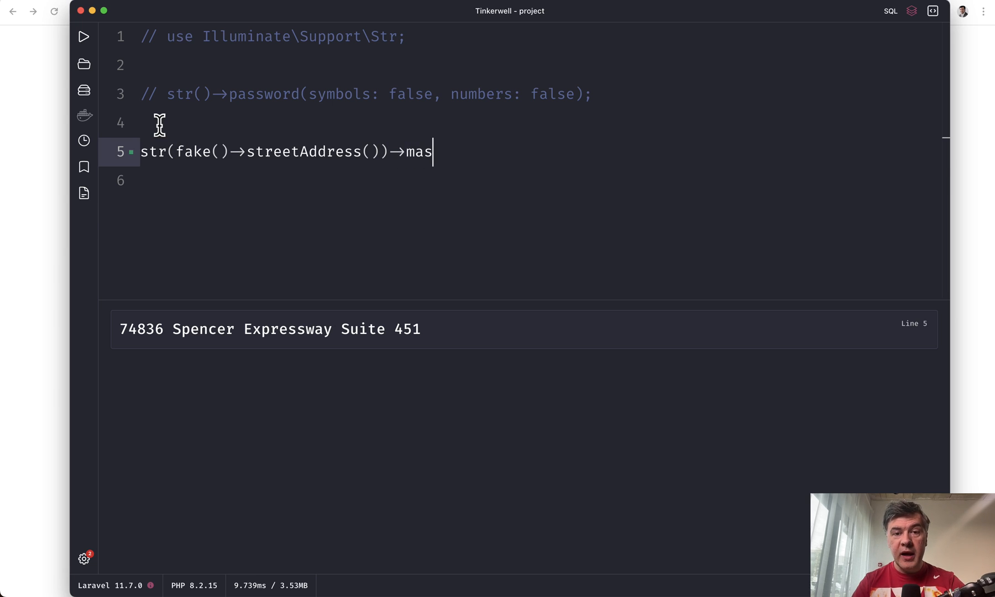
text(k())
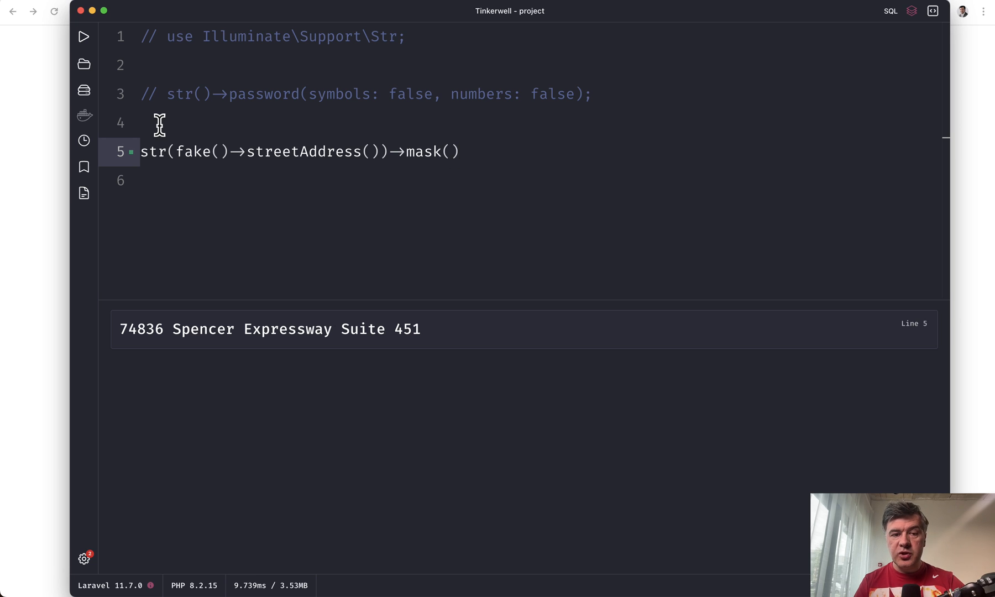
double_click(303, 151)
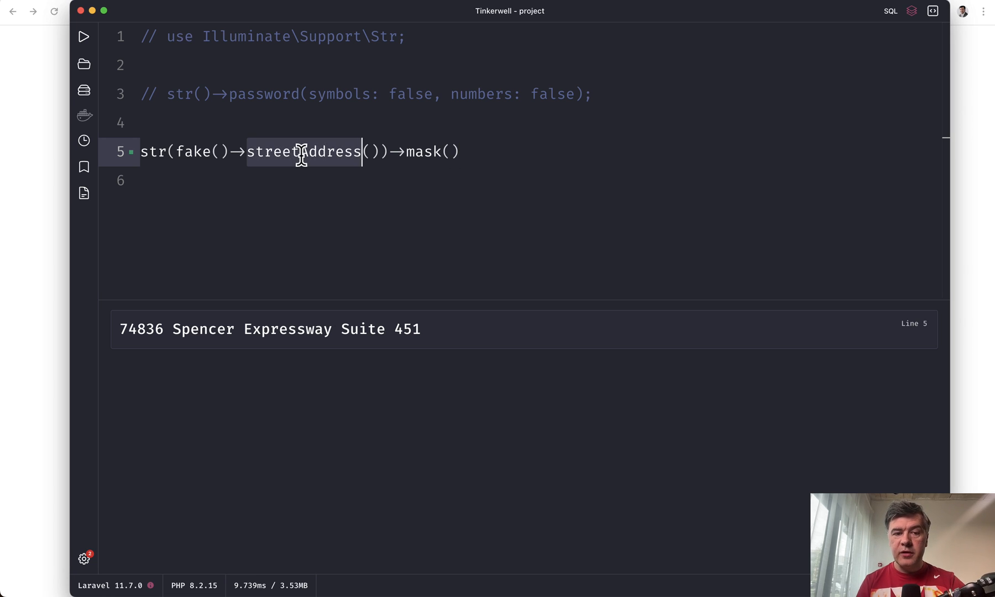
text(credit)
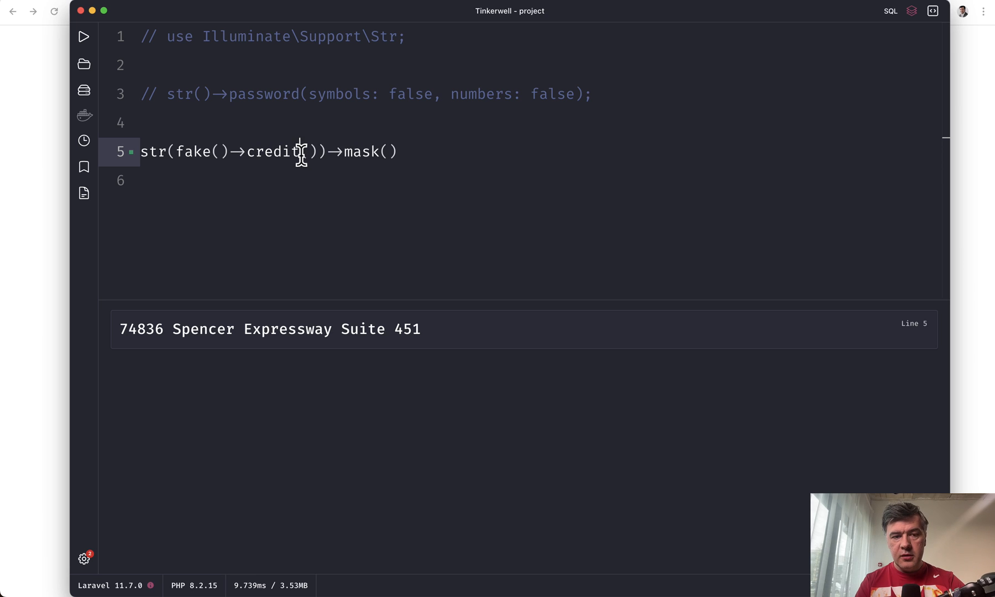
text(CardNumber)
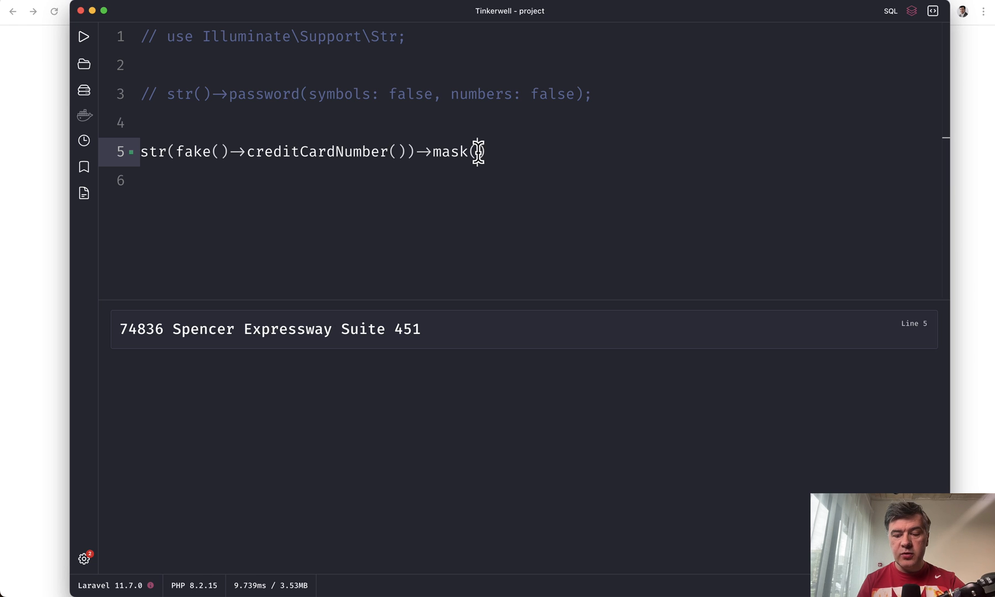
- Mask all but the last four digits with mask('*', 0, -4), then comment the line out
text('*',)
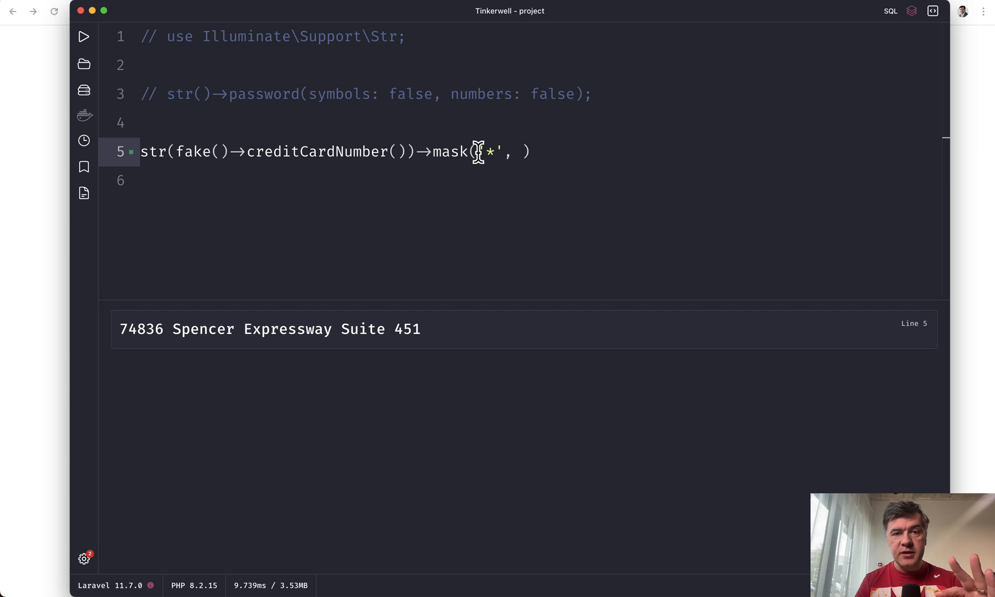
text(-4)
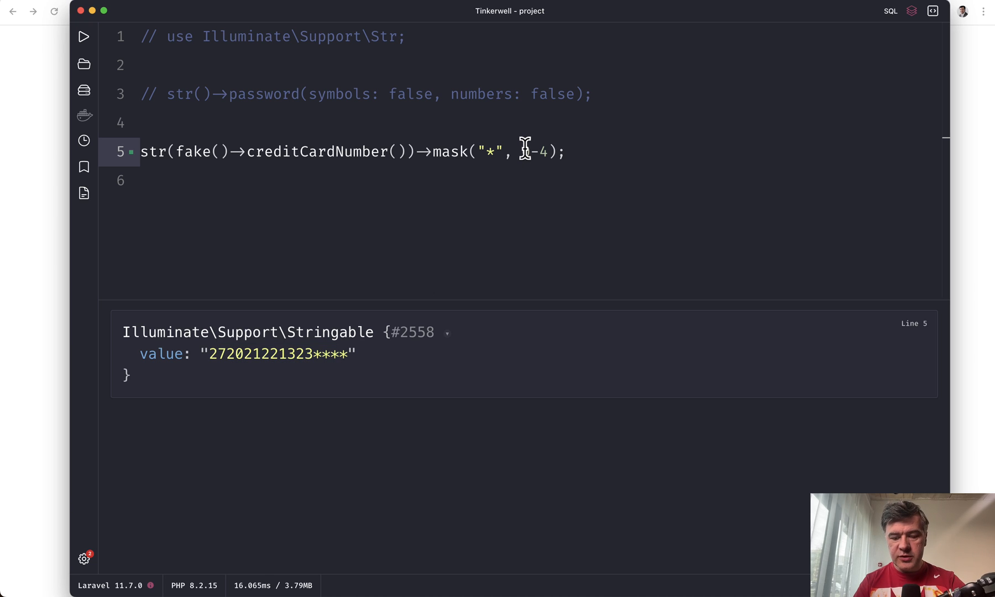
text(0,)
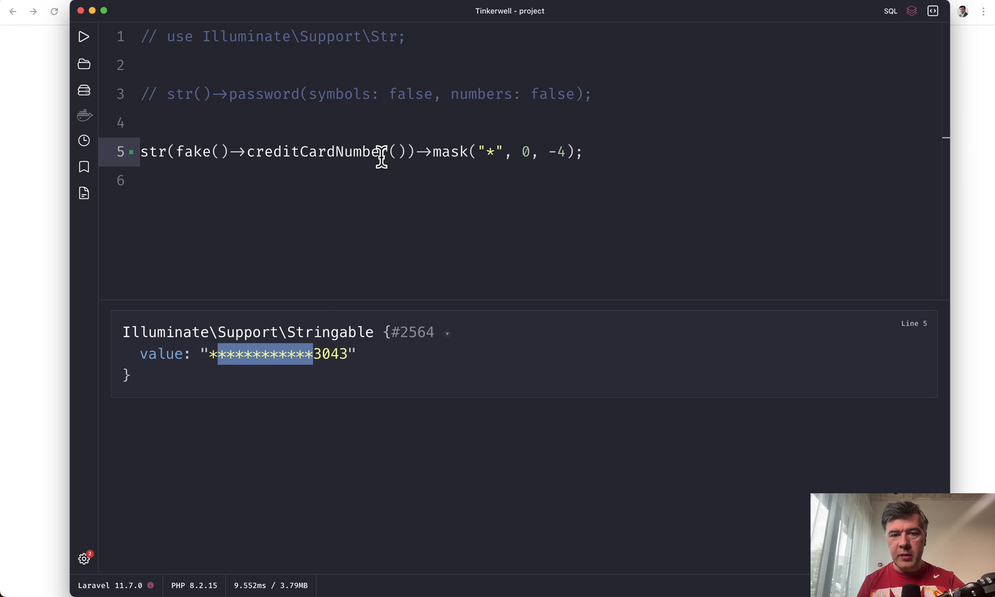
double_click(316, 151)
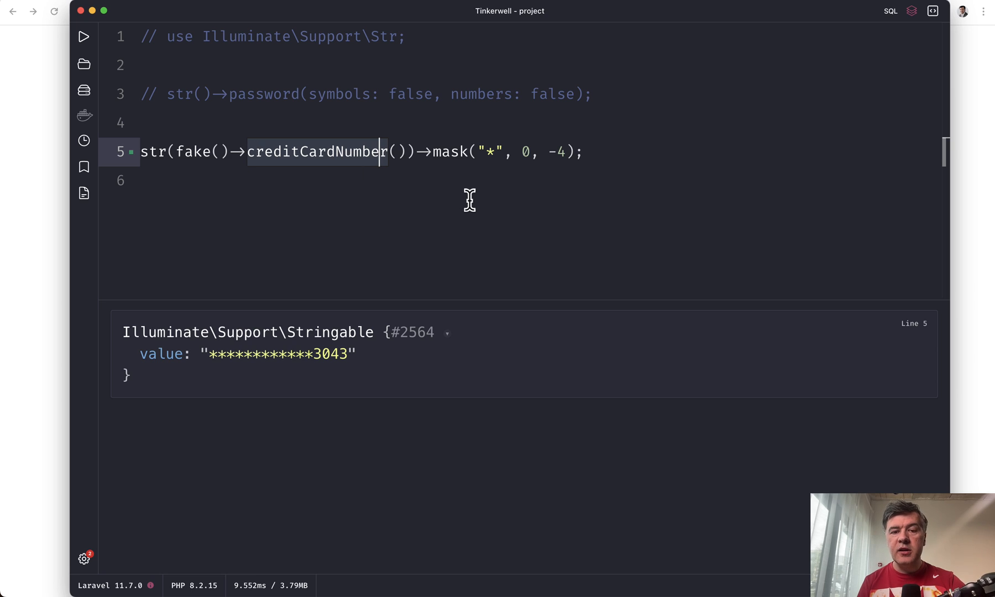
mouse_move(523, 220)
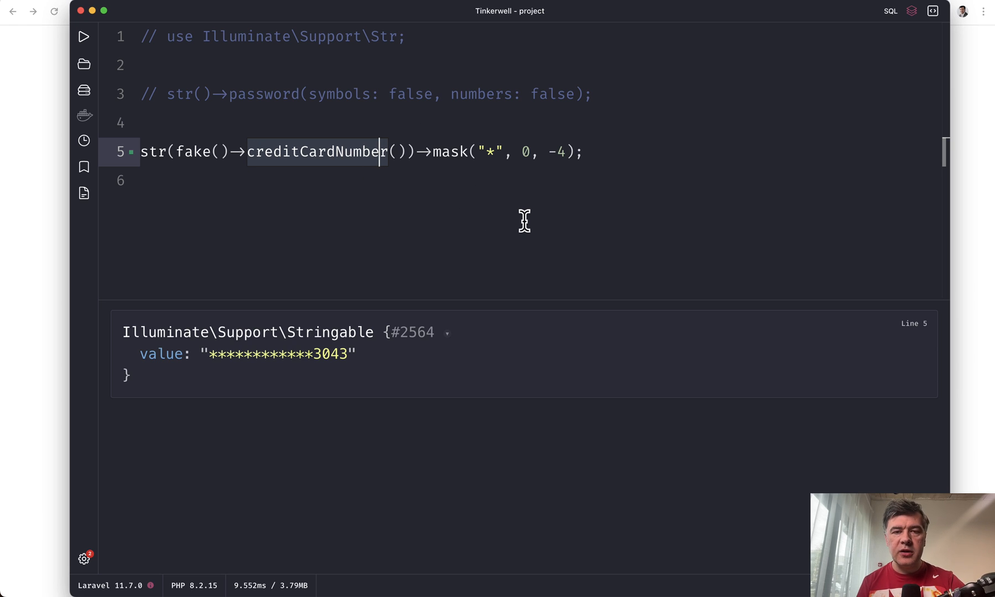
key(cmd+/)
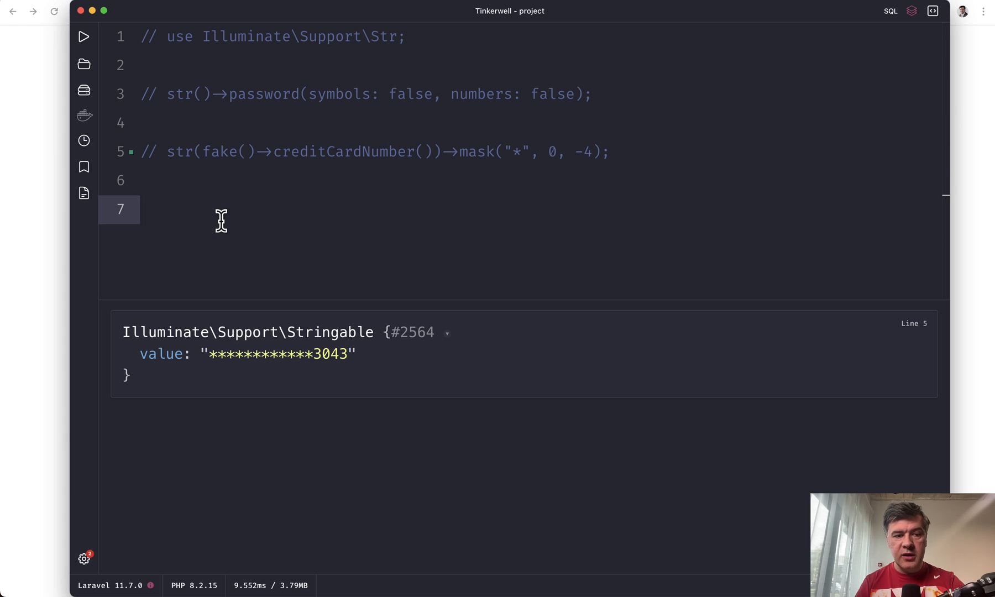
- Add a uniqid(); call on a fresh line below the commented code
click(140, 209)
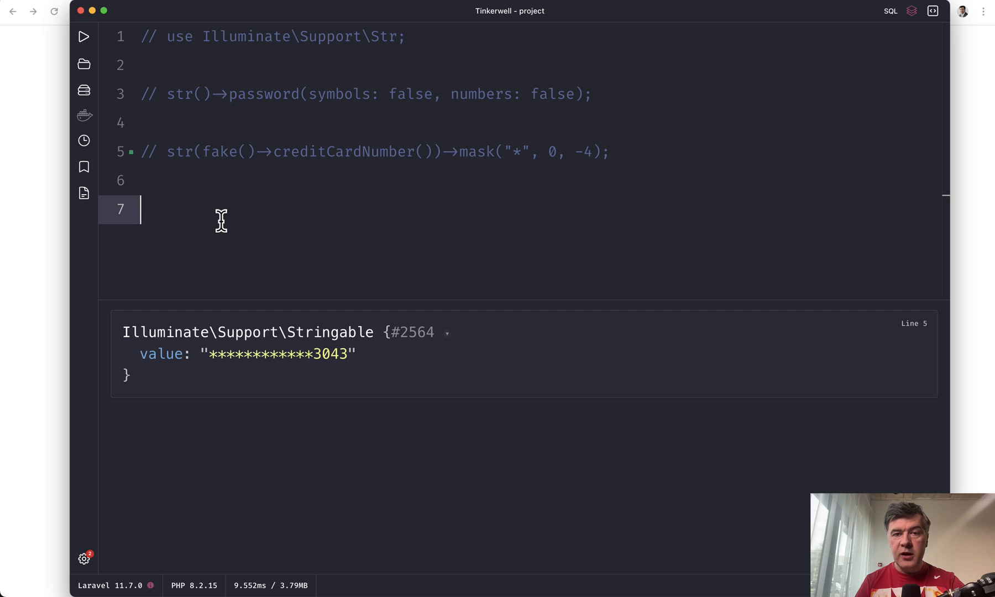
text(uniqid())
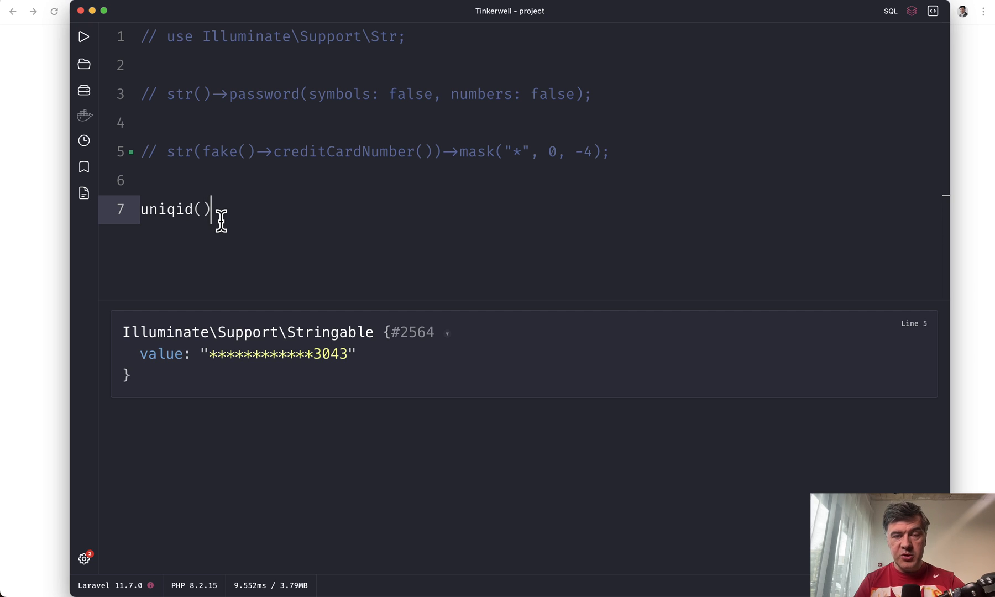
text(;)
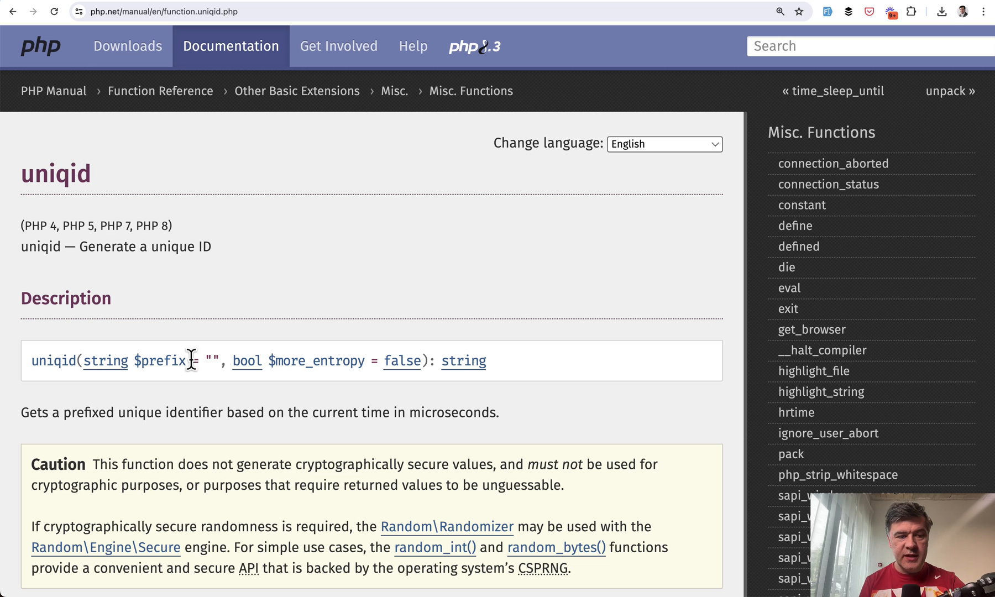
scroll(down, 3)
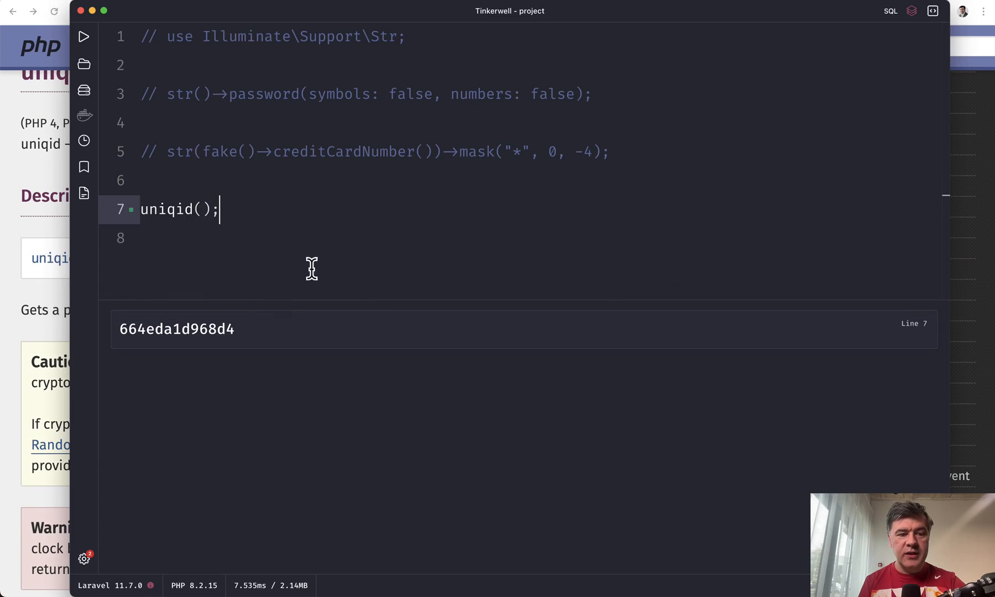
mouse_move(325, 456)
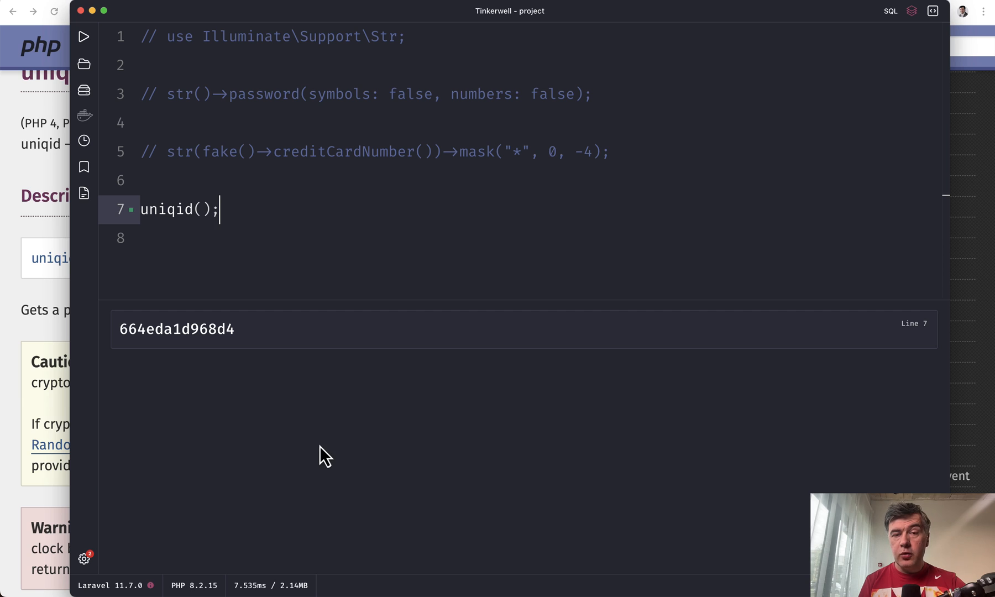
- Replace uniqid with mt_rand and give it the range arguments 10, 100
double_click(166, 209)
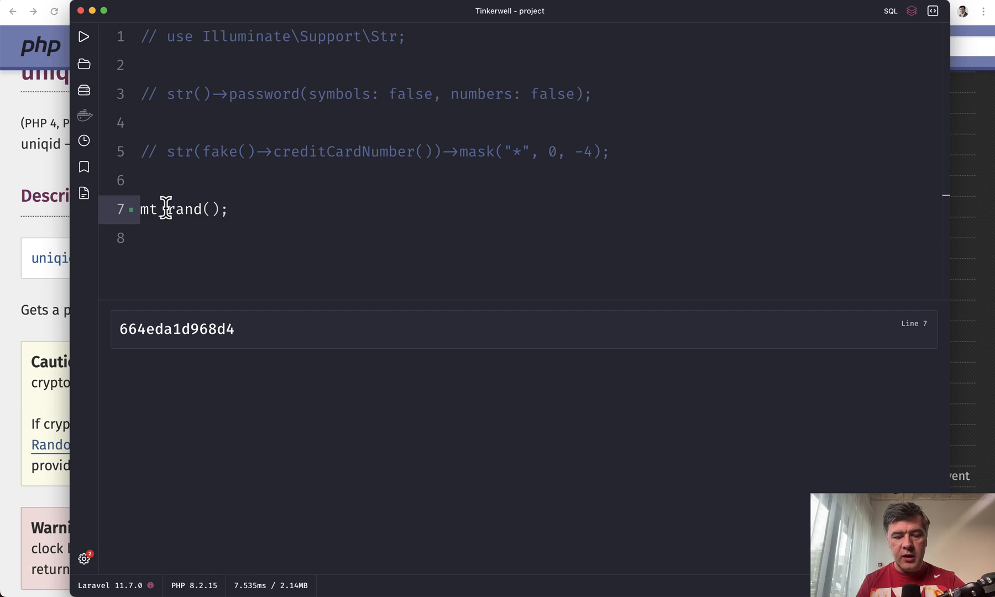
click(84, 36)
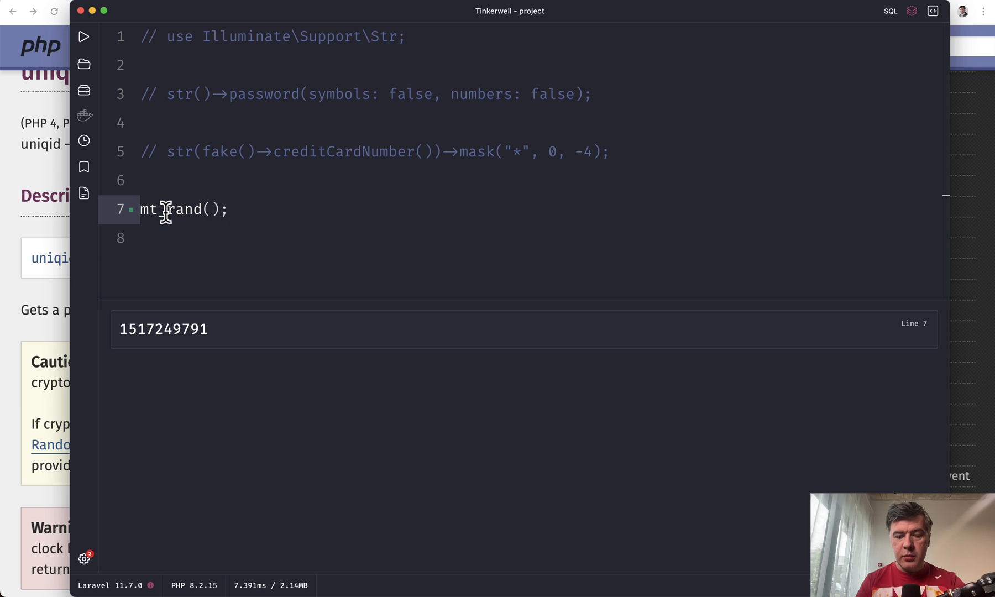
text(10, 100)
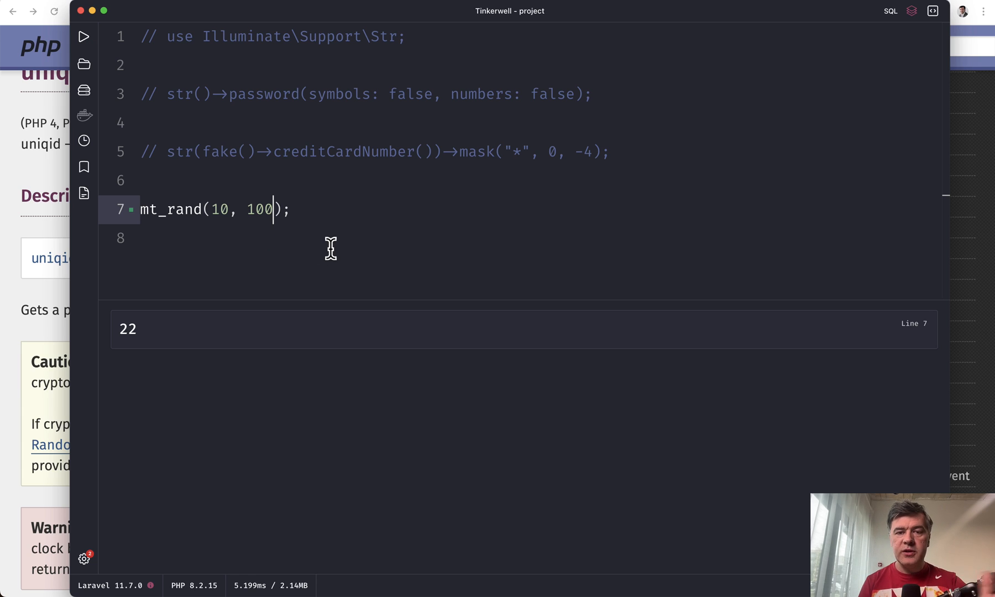
mouse_move(355, 197)
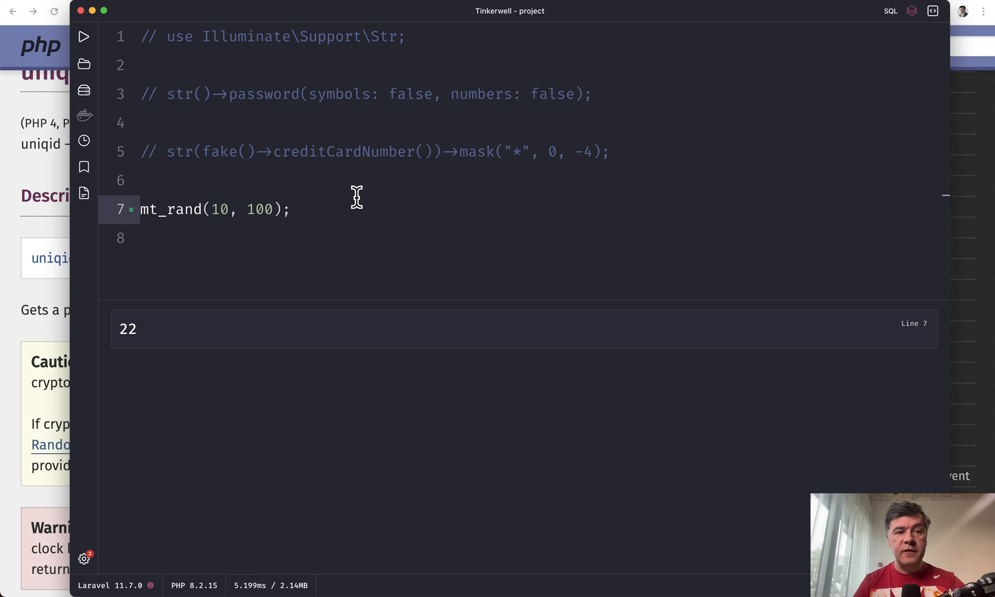